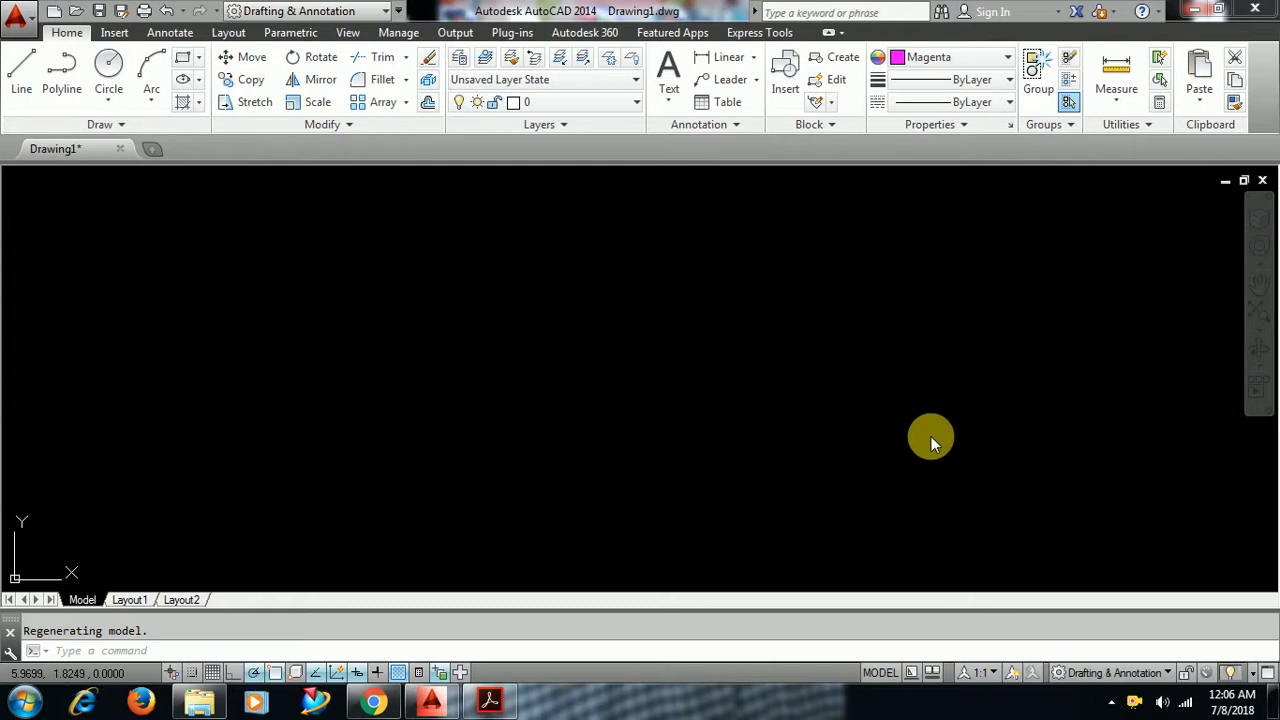
{"action": "mouse_move", "coordinate": [576, 382]}
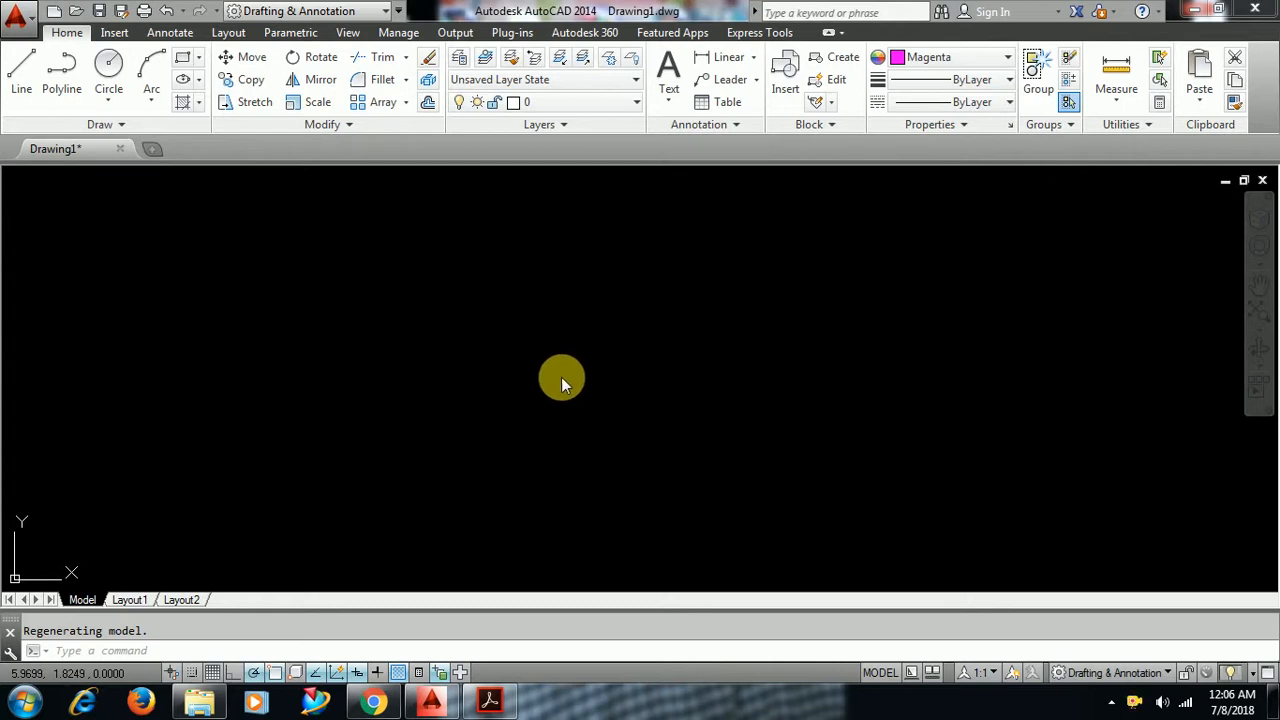
{"action": "mouse_move", "coordinate": [490, 584]}
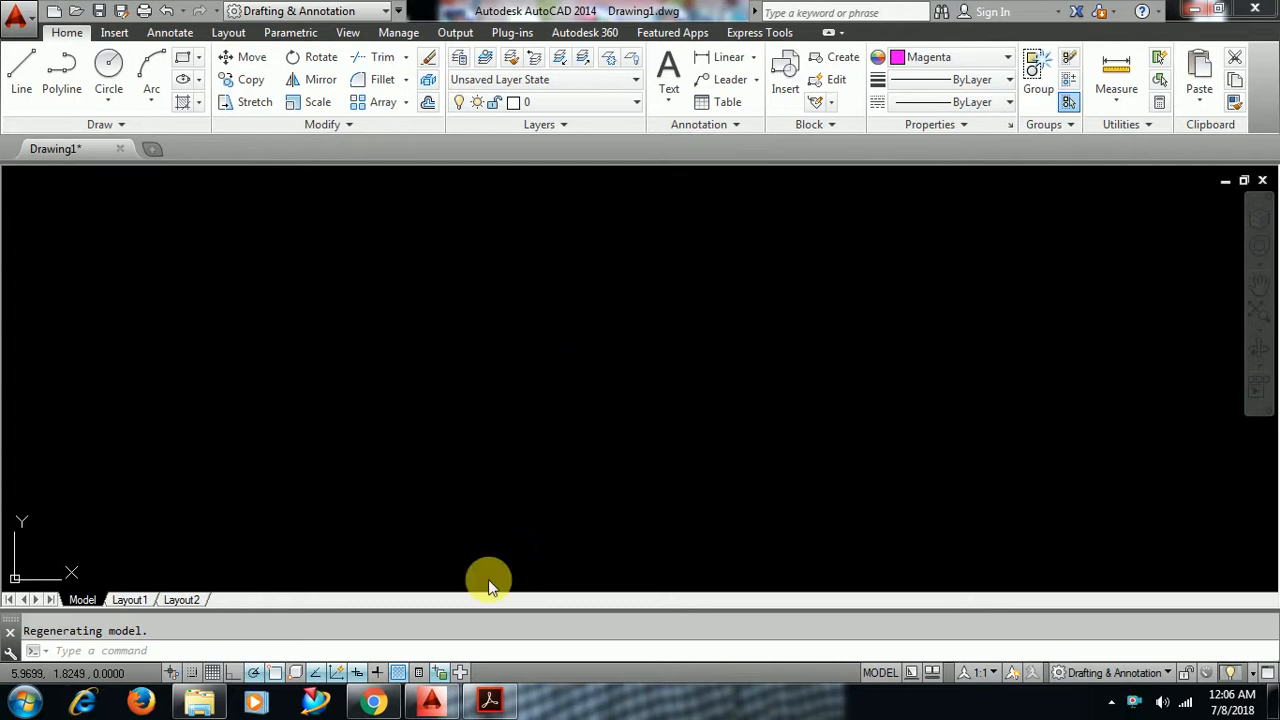
{"action": "mouse_move", "coordinate": [508, 308]}
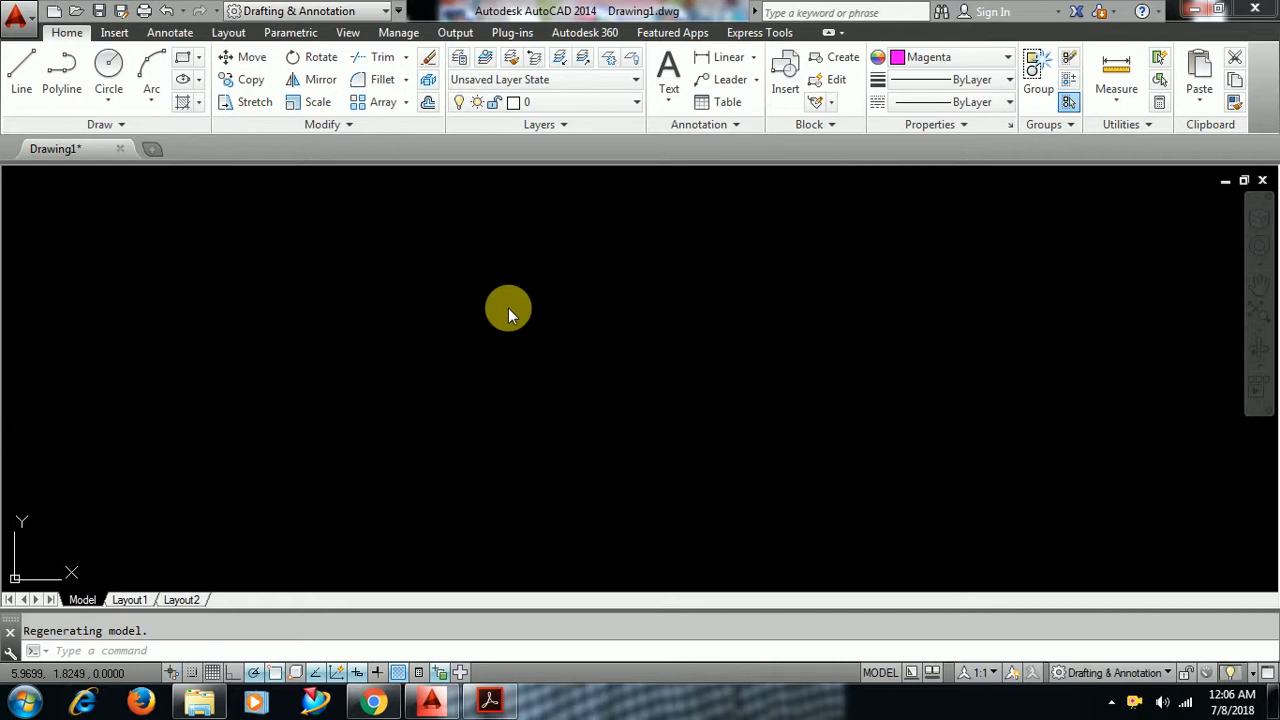
{"action": "mouse_move", "coordinate": [512, 290]}
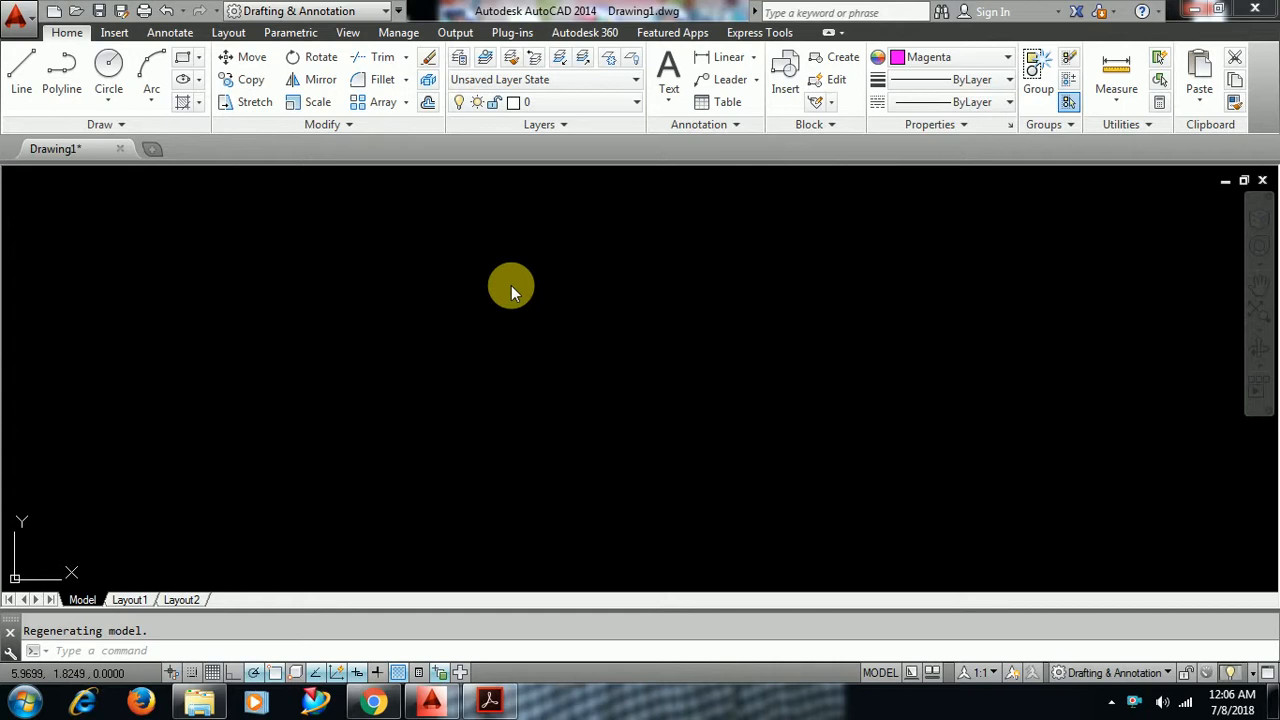
{"action": "mouse_move", "coordinate": [518, 304]}
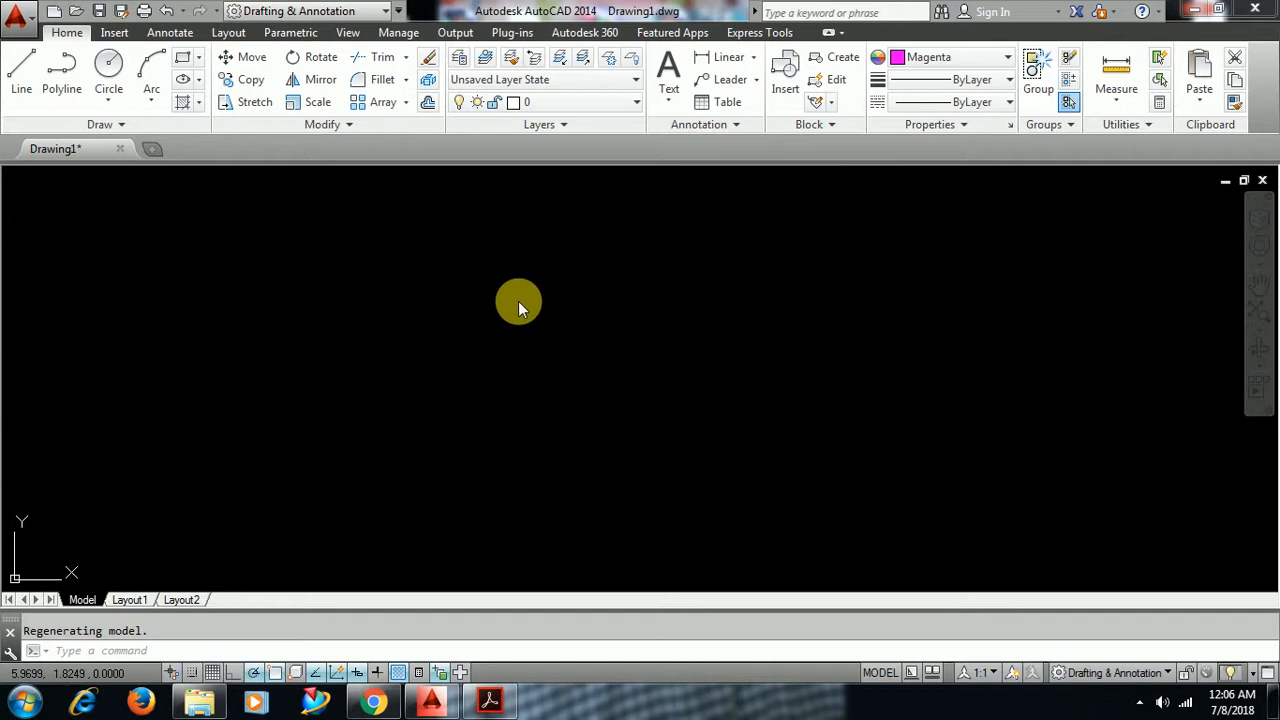
{"action": "mouse_move", "coordinate": [458, 444]}
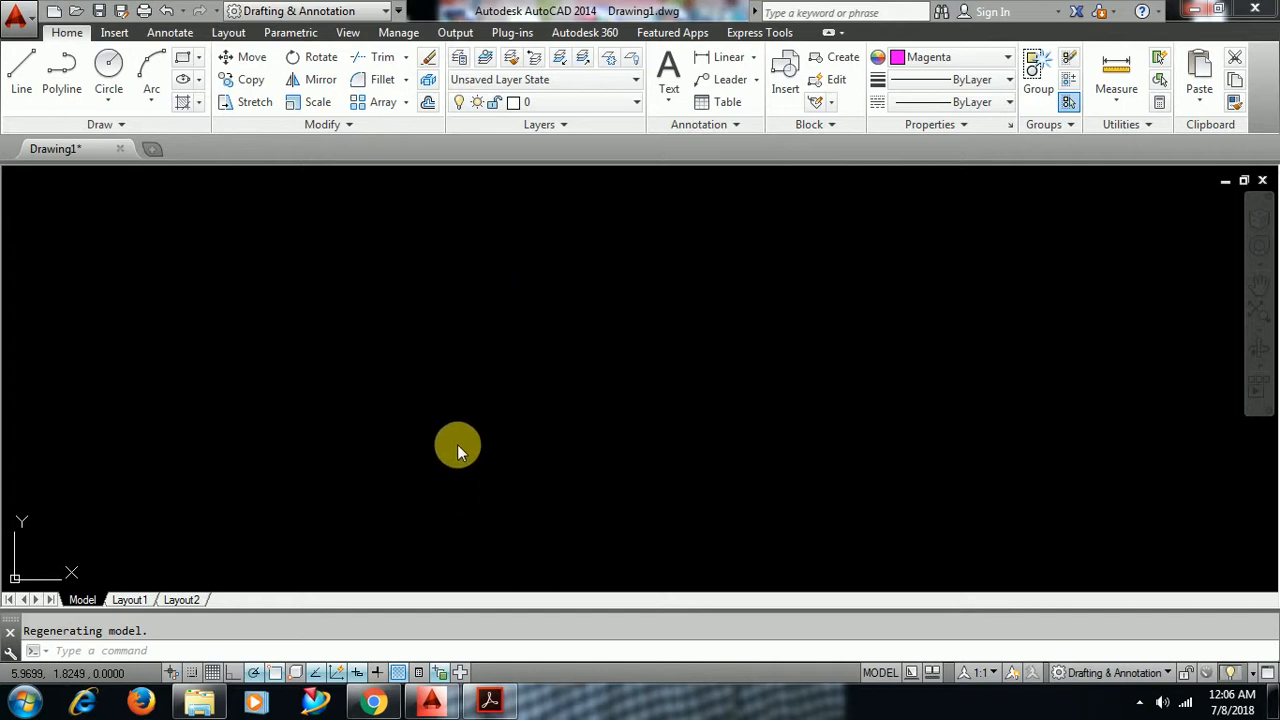
Review the dimensioned plate drawing on page 3 of the workbook PDF, then return to AutoCAD.
{"action": "left_click", "coordinate": [488, 700]}
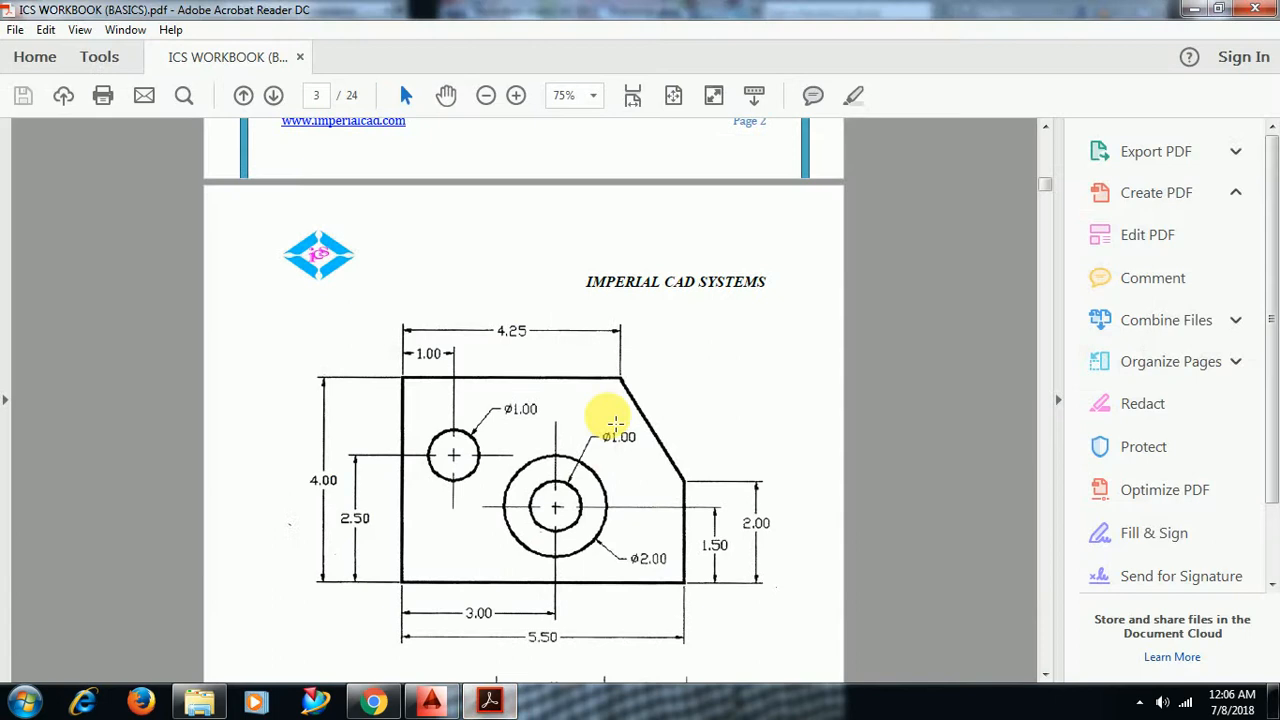
{"action": "scroll", "scroll_direction": "down", "scroll_amount": 3}
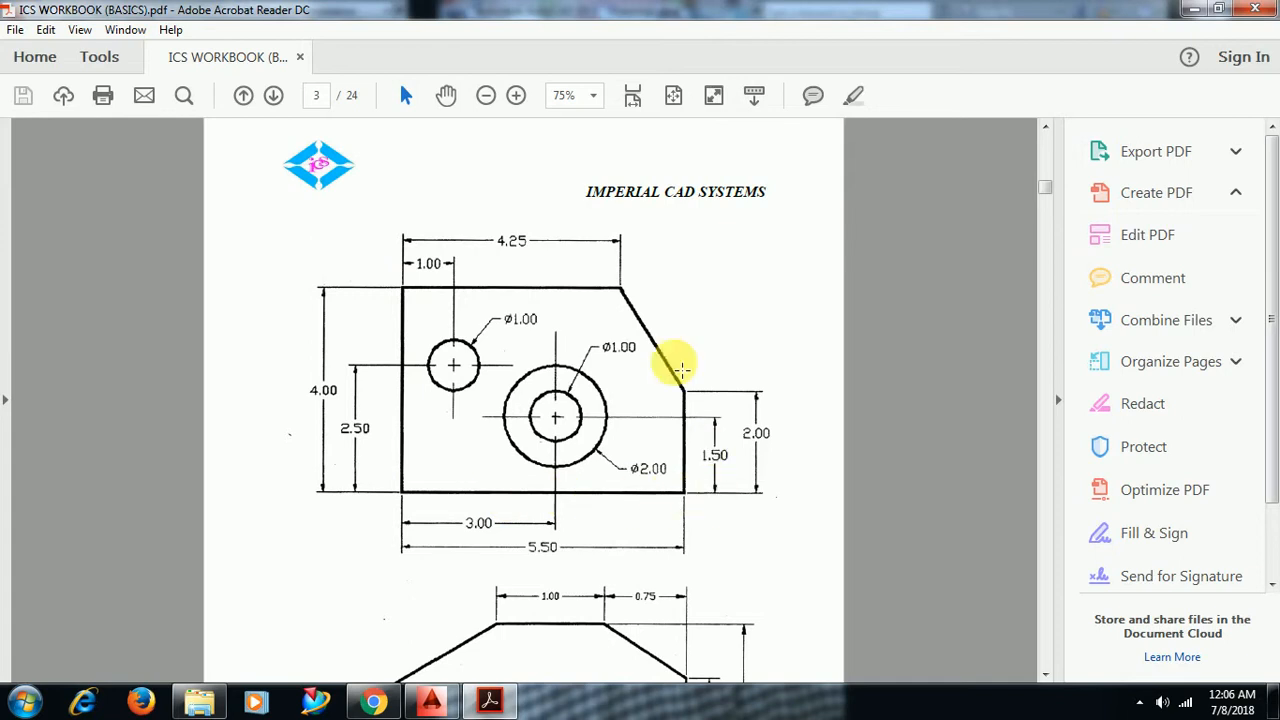
{"action": "mouse_move", "coordinate": [396, 292]}
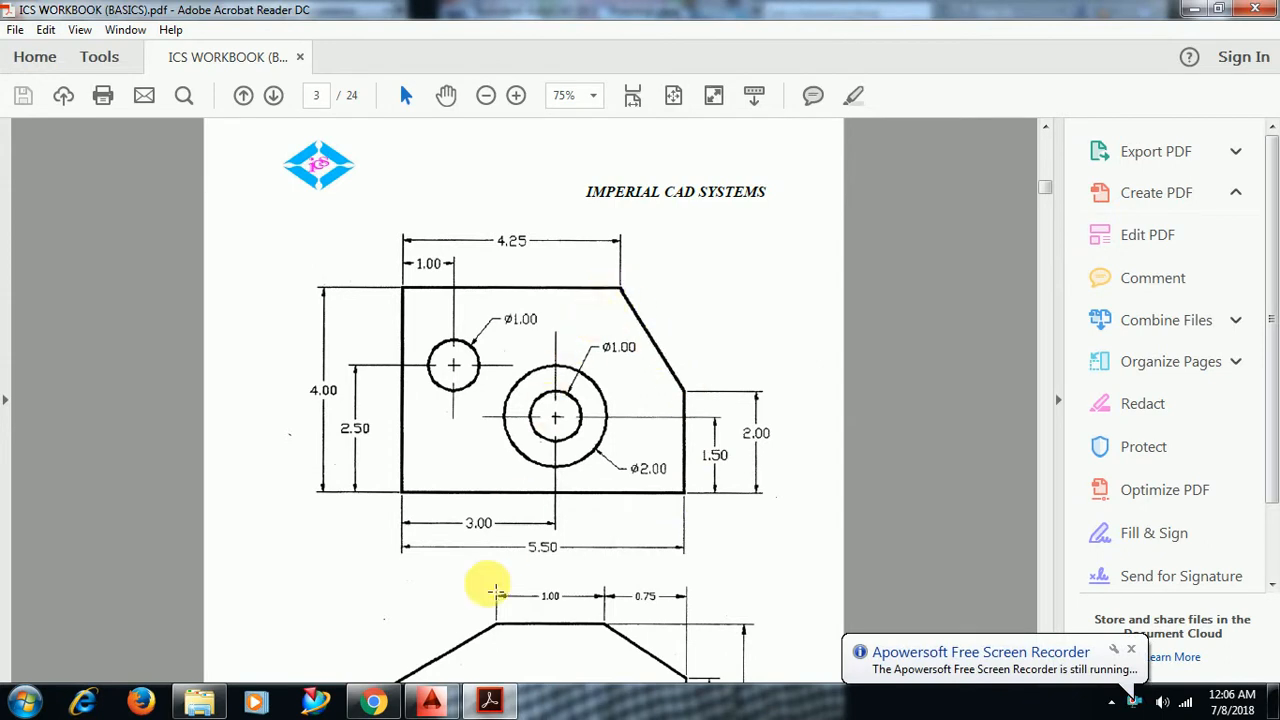
{"action": "left_click", "coordinate": [432, 700]}
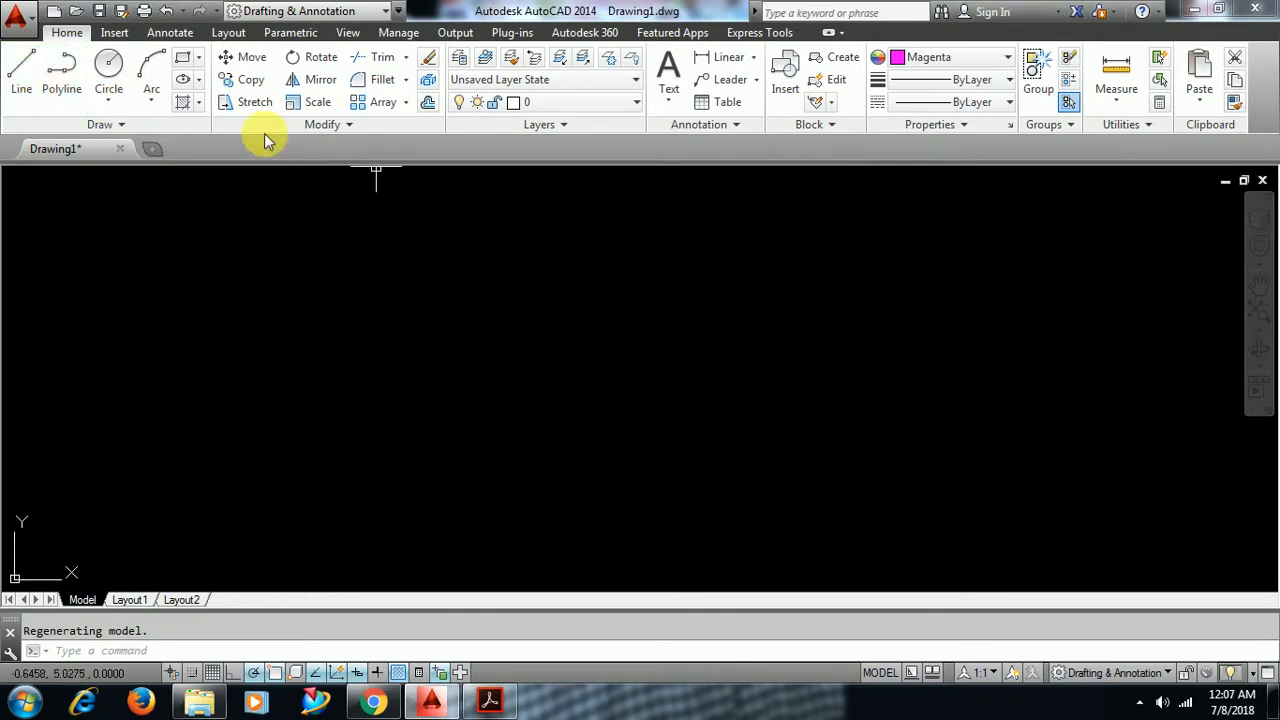
Draw the plate outline with LINE using lengths 4.25 and 2, checking the workbook dimensions between segments.
{"action": "left_click", "coordinate": [20, 76]}
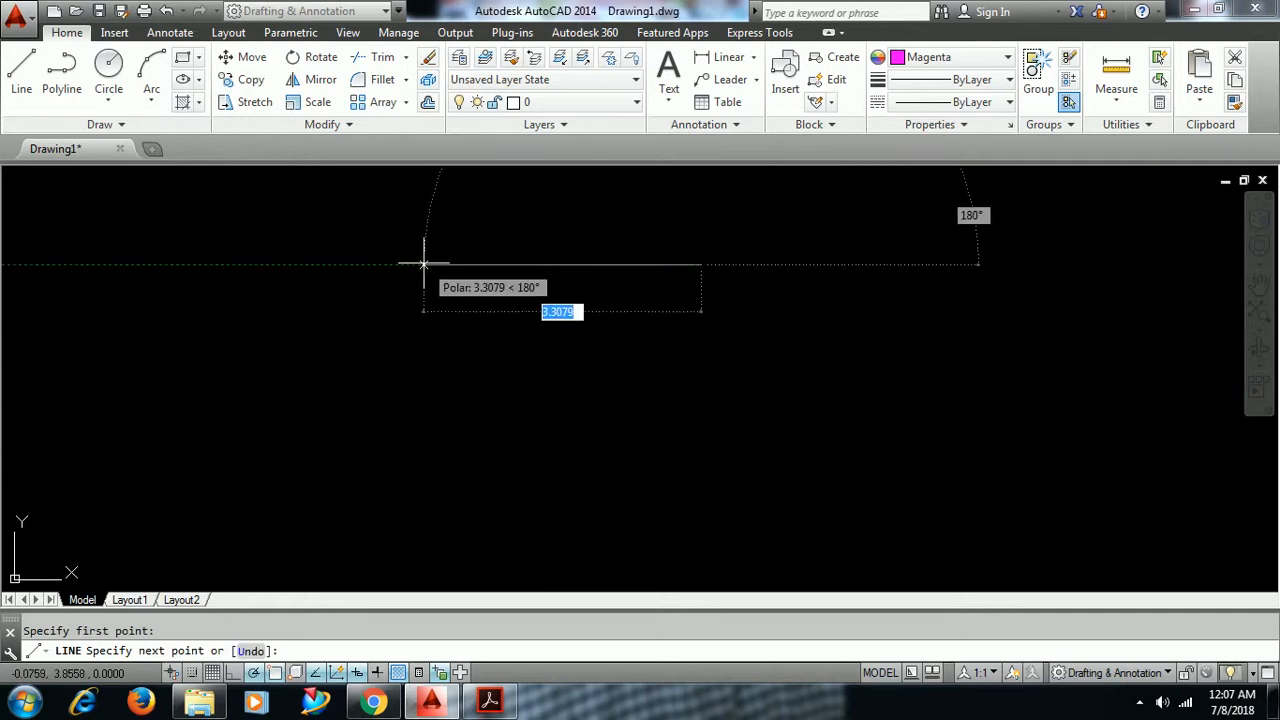
{"action": "type", "text": "4.25"}
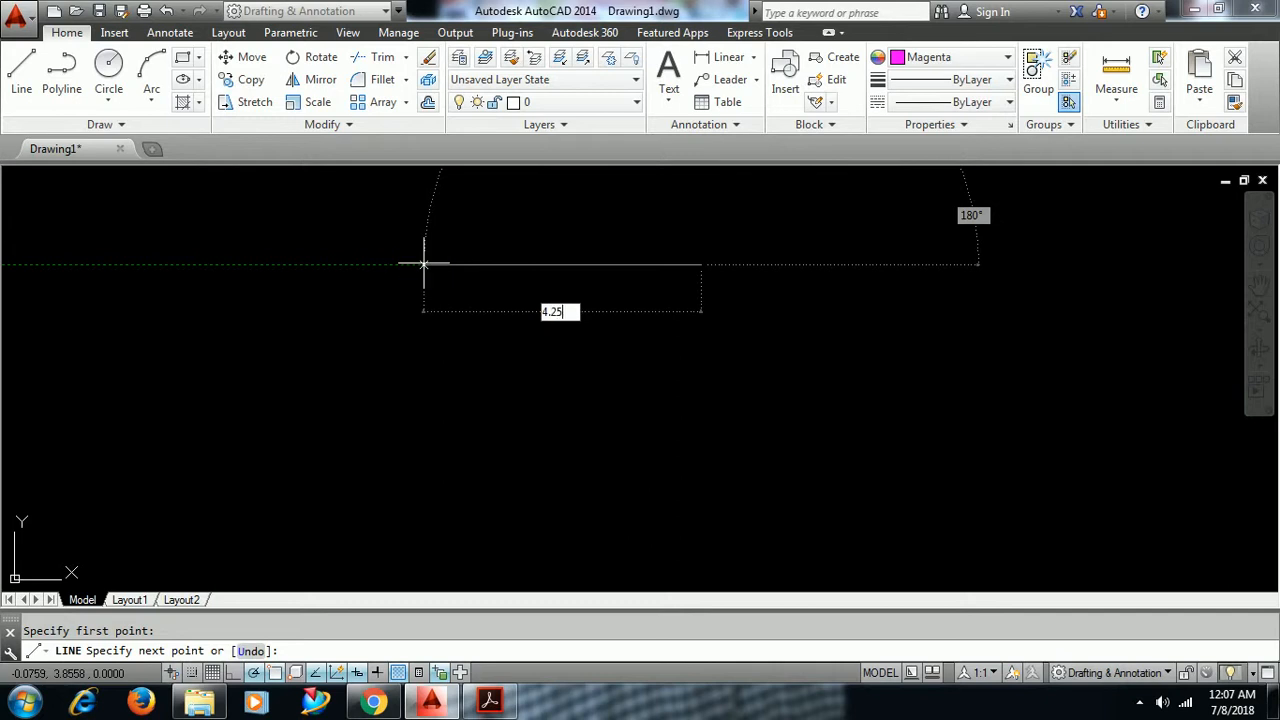
{"action": "left_click", "coordinate": [488, 700]}
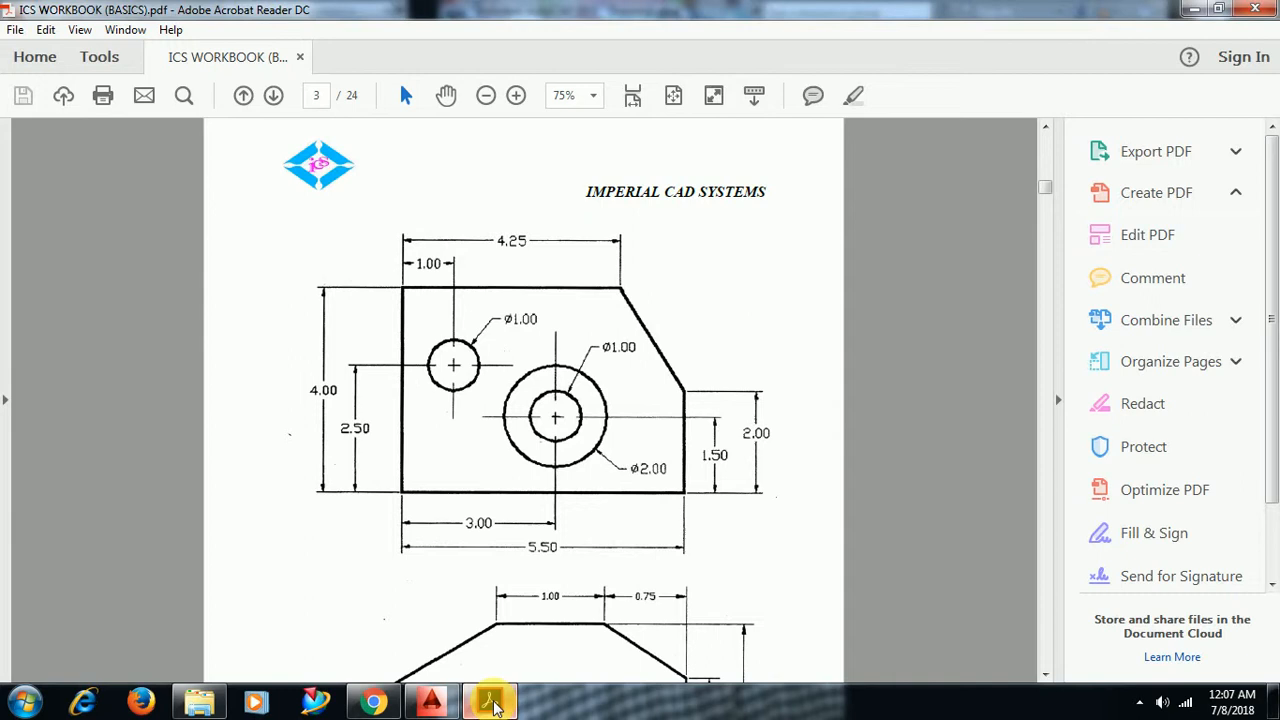
{"action": "left_click", "coordinate": [490, 700]}
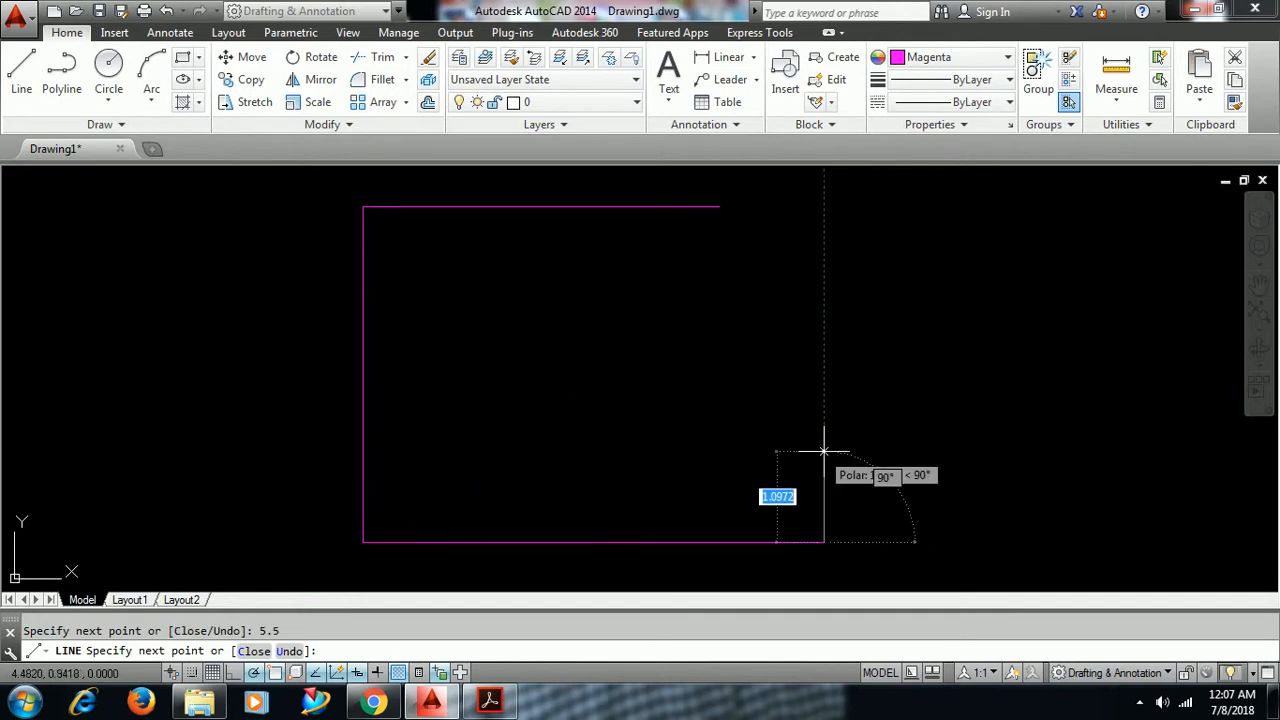
{"action": "type", "text": "2"}
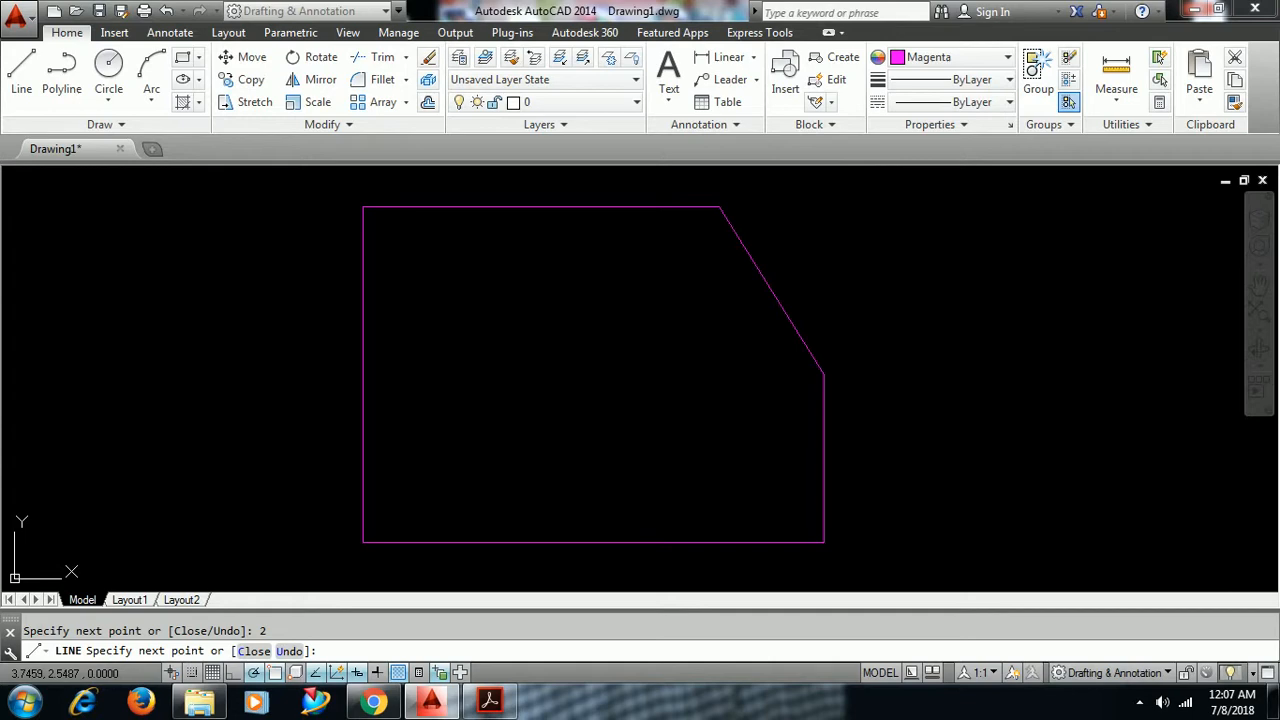
{"action": "left_click", "coordinate": [488, 700]}
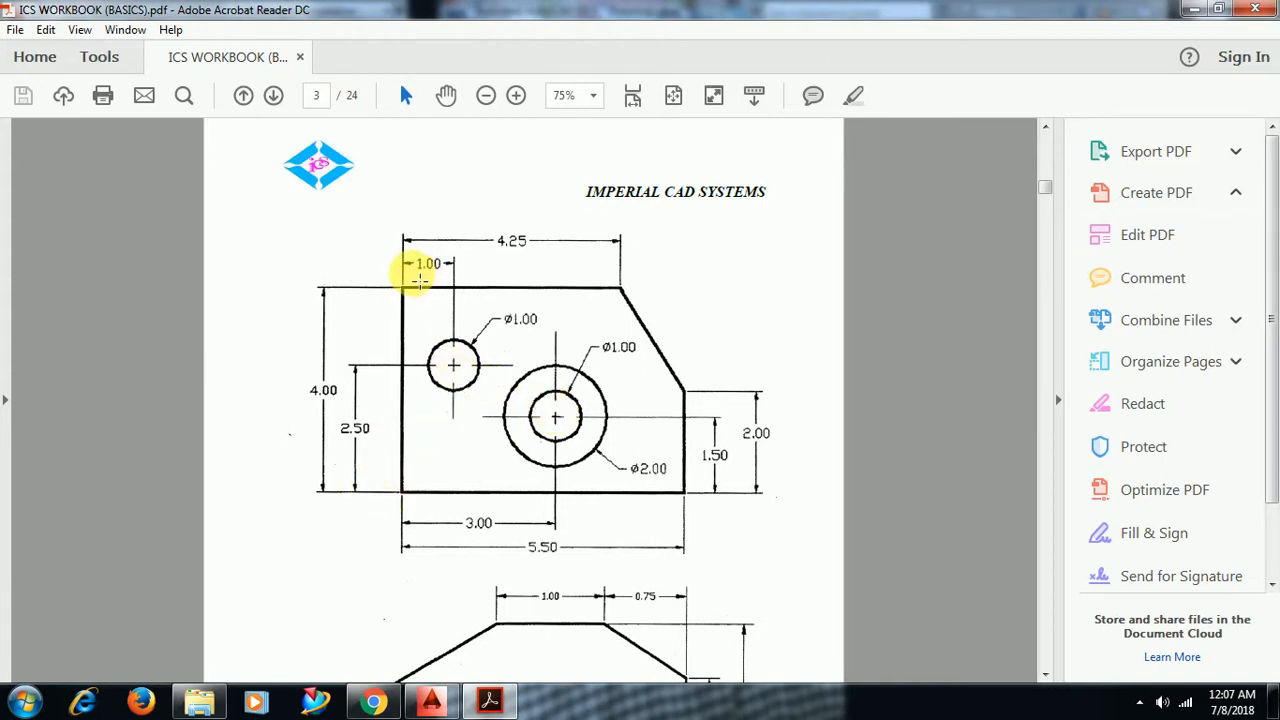
{"action": "mouse_move", "coordinate": [430, 530]}
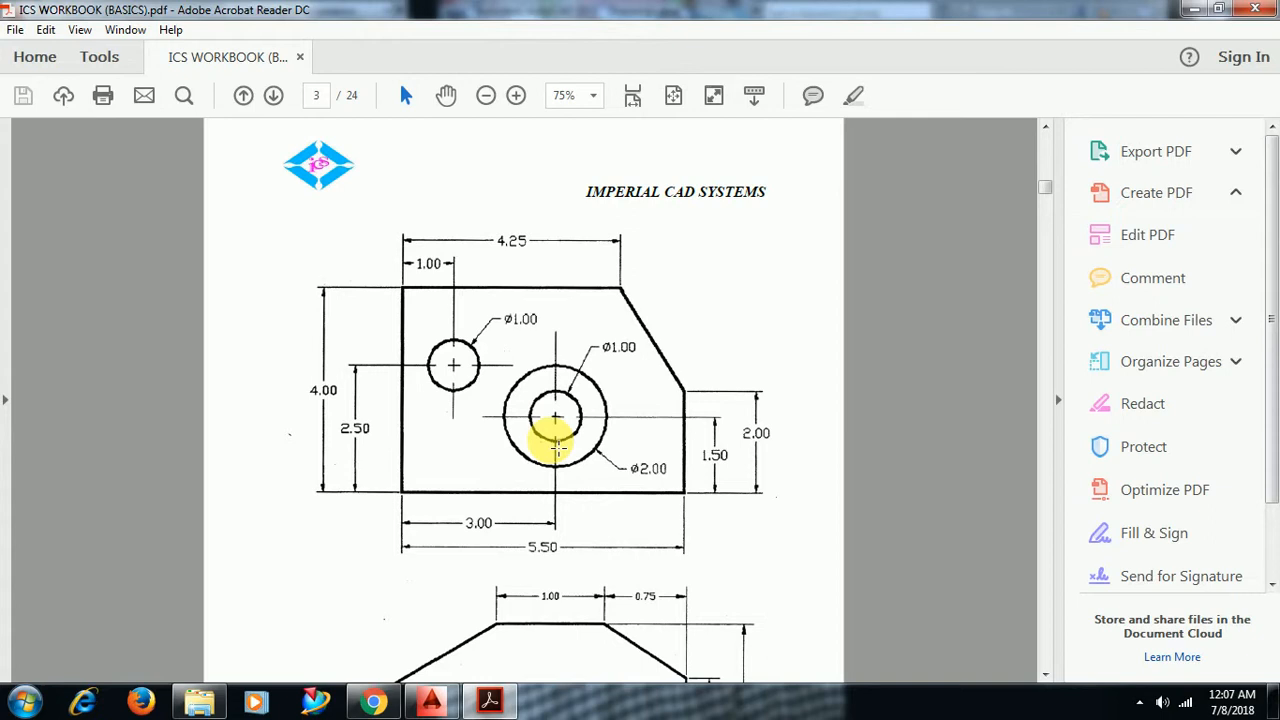
{"action": "mouse_move", "coordinate": [356, 370]}
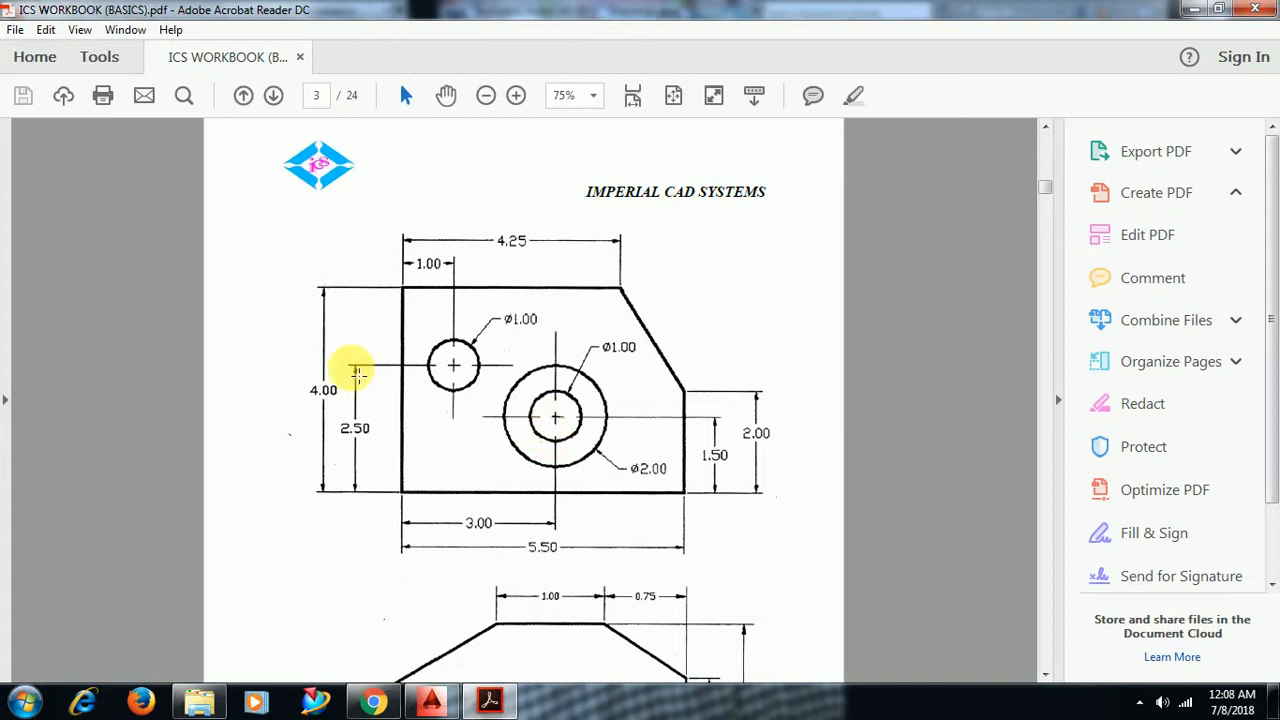
{"action": "mouse_move", "coordinate": [398, 350]}
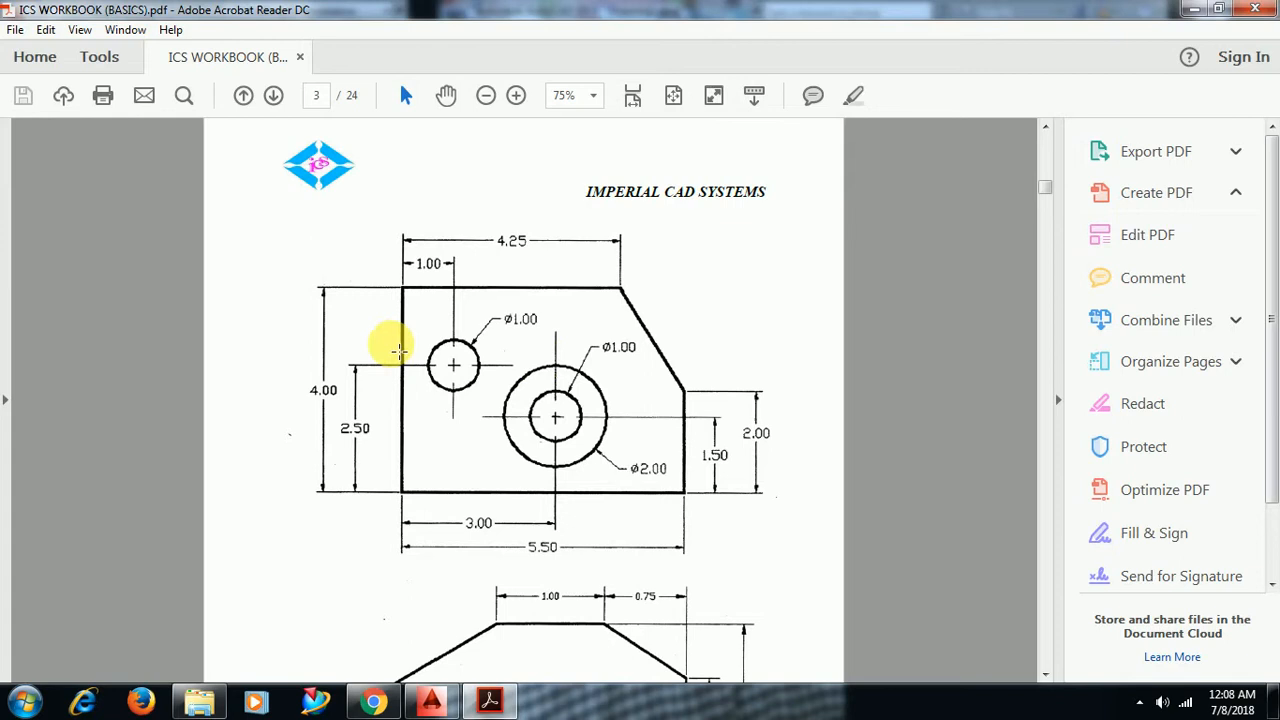
{"action": "mouse_move", "coordinate": [556, 418]}
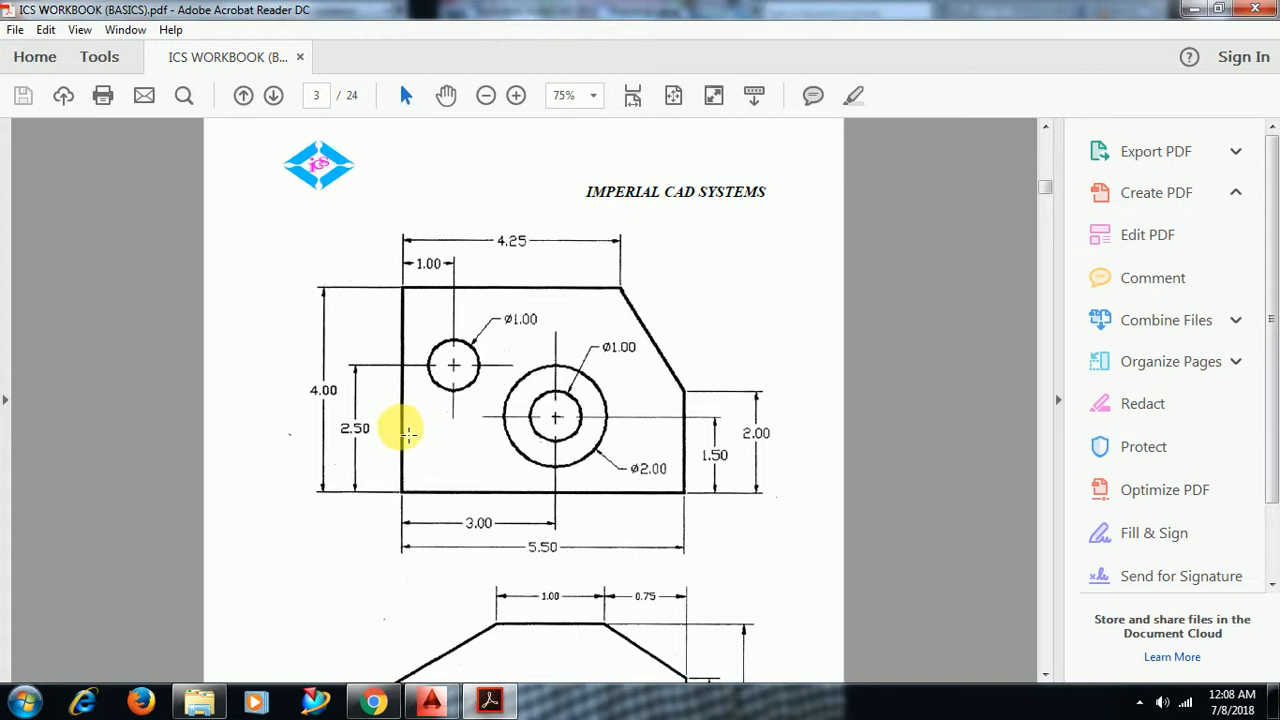
{"action": "mouse_move", "coordinate": [420, 418]}
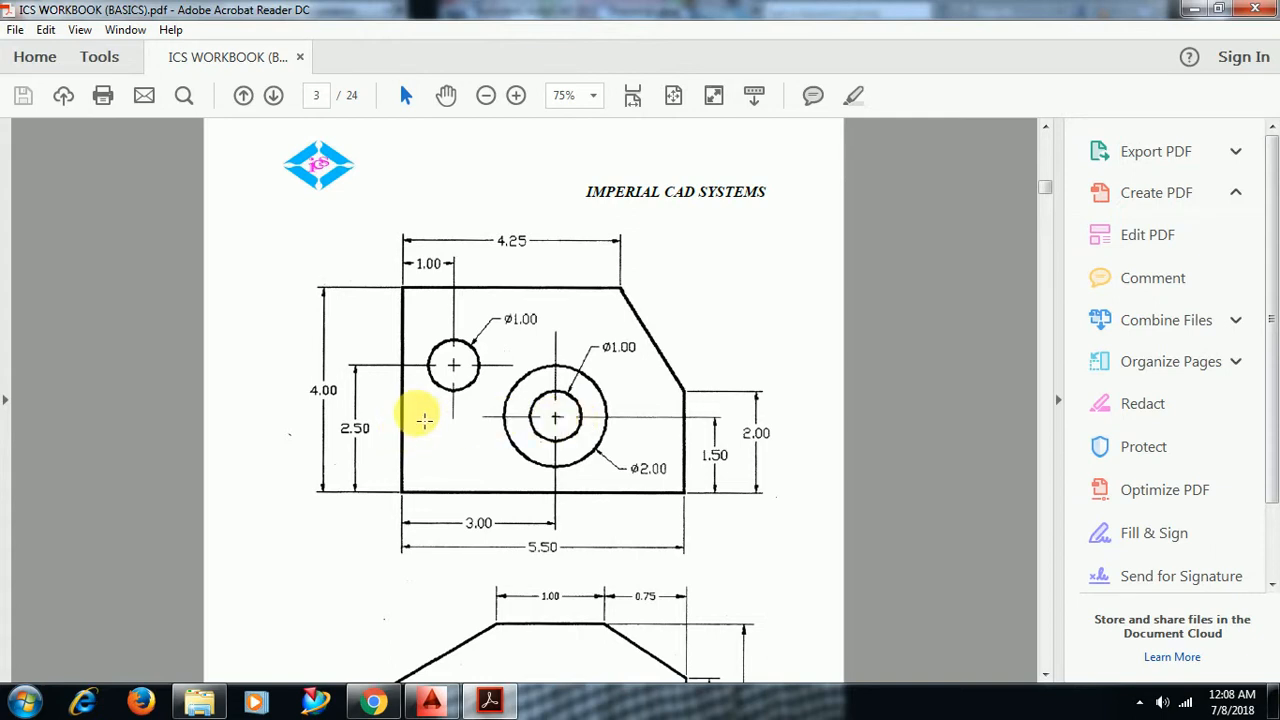
{"action": "mouse_move", "coordinate": [616, 496]}
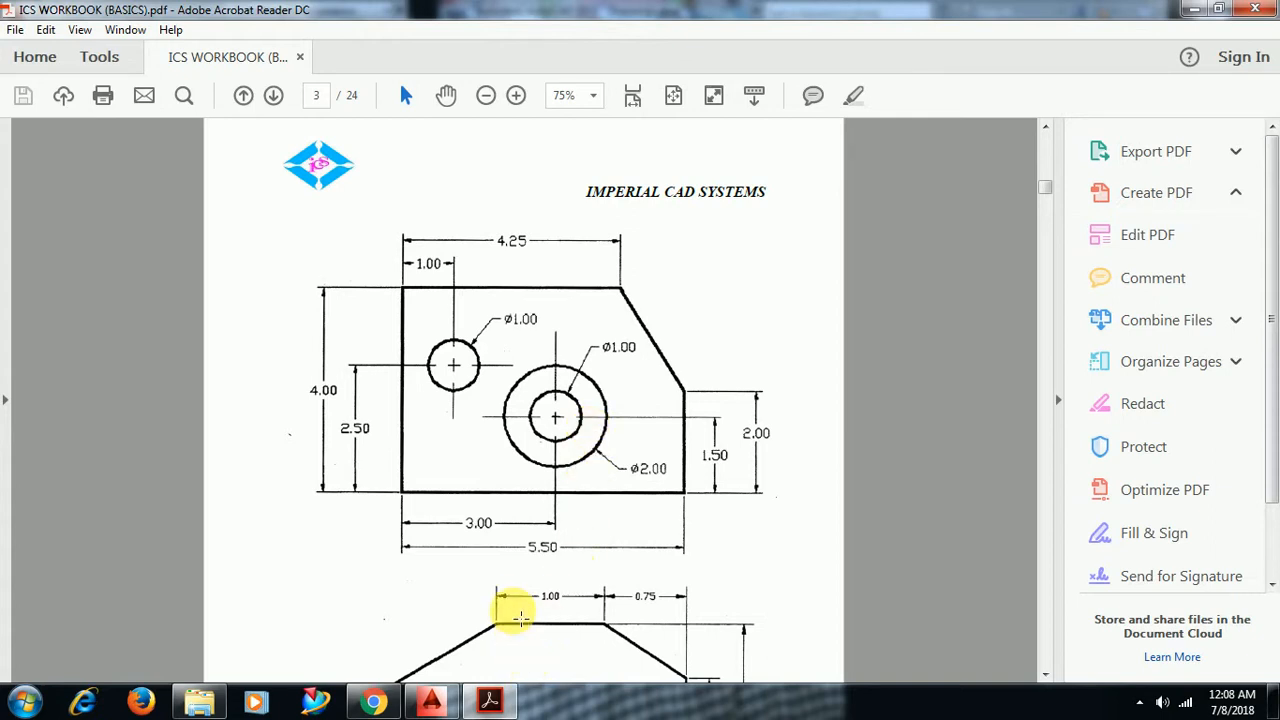
{"action": "mouse_move", "coordinate": [490, 700]}
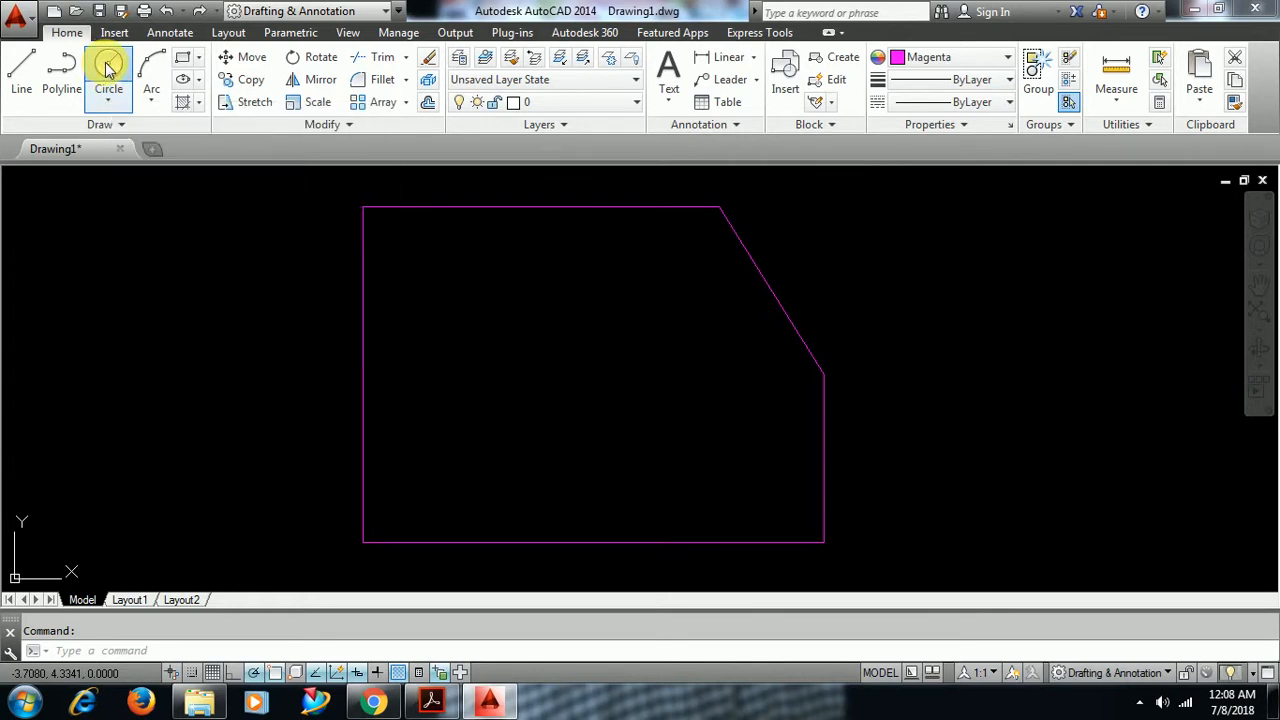
Locate the circle centre with TK tracking 3 right and 1.5 up from the plate's lower-left corner.
{"action": "left_click", "coordinate": [108, 70]}
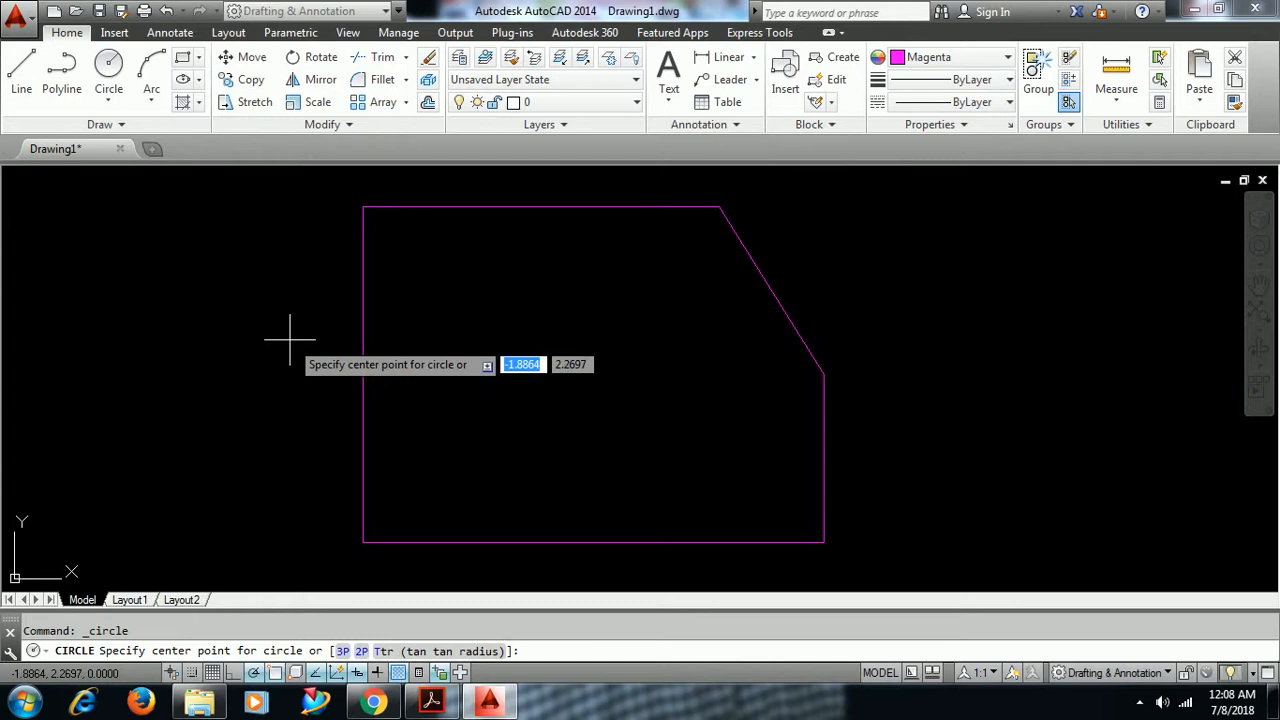
{"action": "mouse_move", "coordinate": [580, 424]}
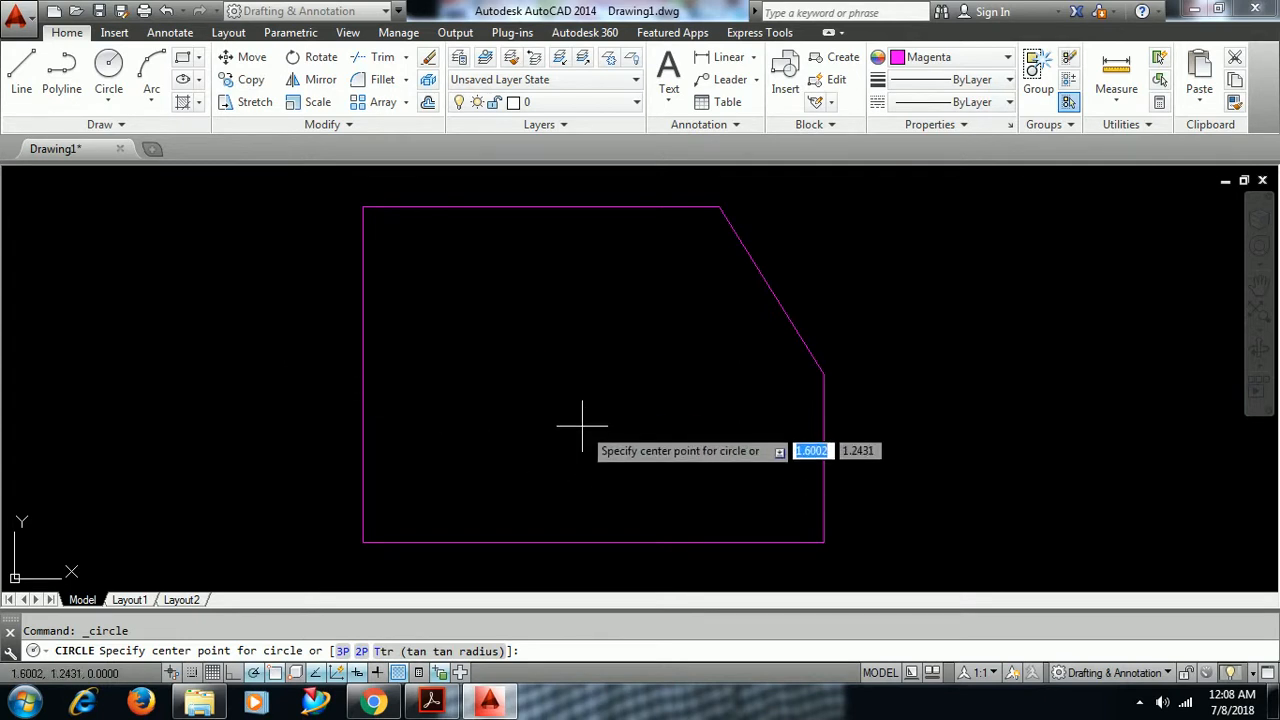
{"action": "mouse_move", "coordinate": [596, 424]}
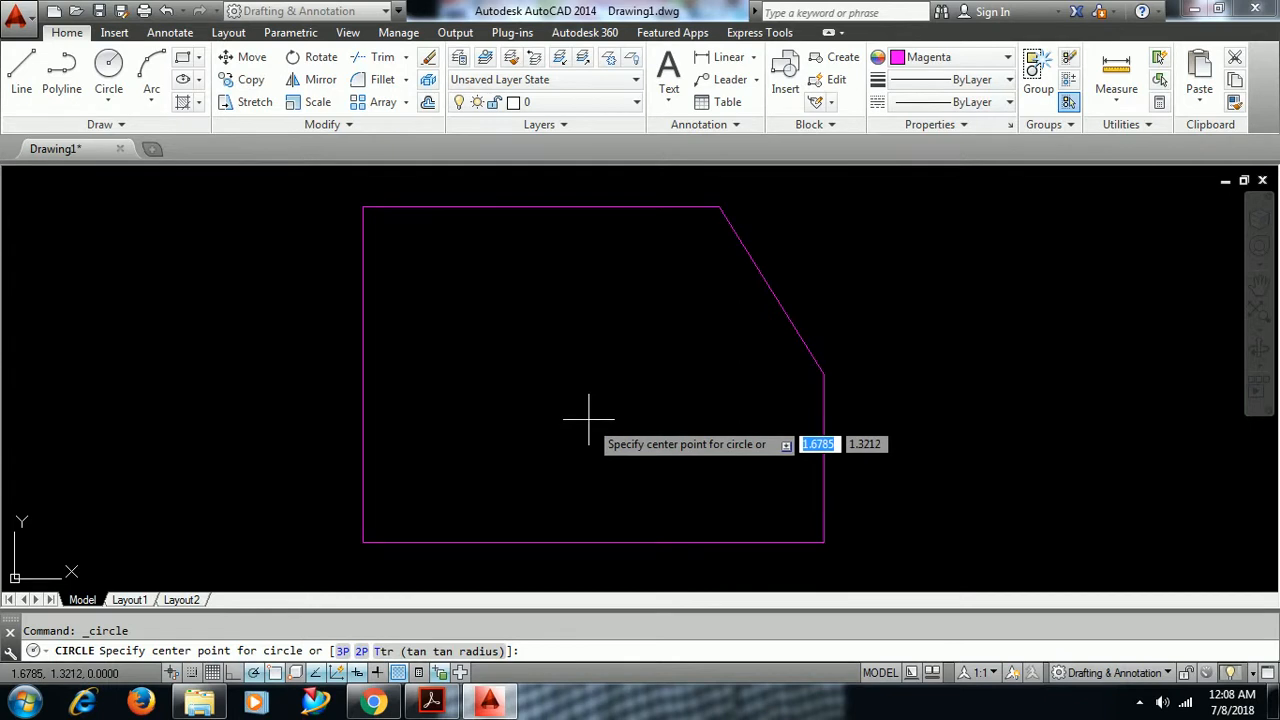
{"action": "mouse_move", "coordinate": [444, 356]}
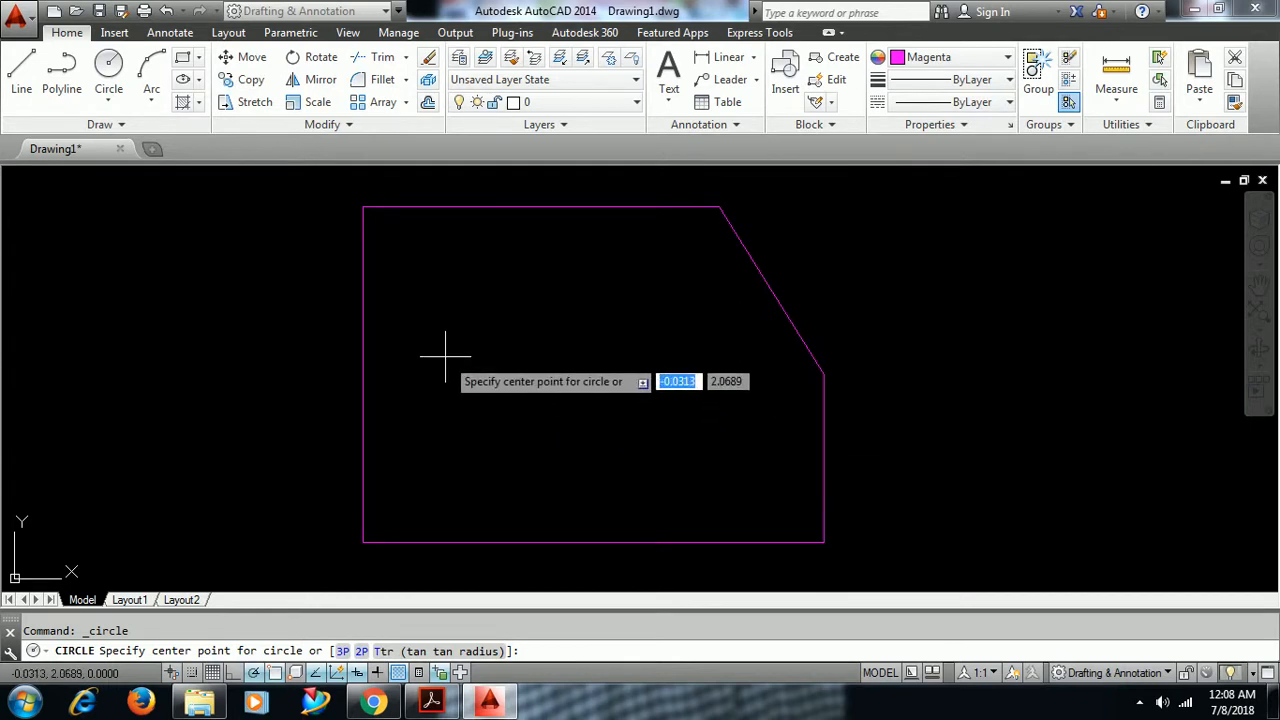
{"action": "type", "text": "TK"}
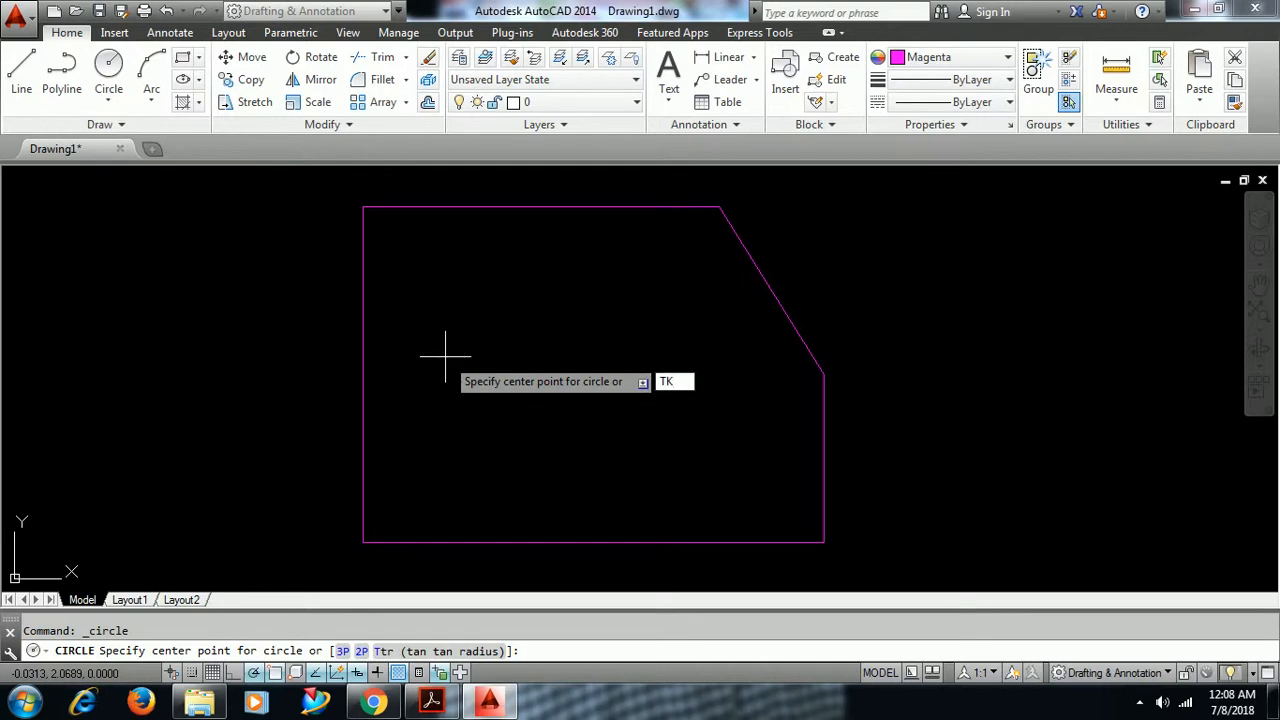
{"action": "key", "text": "Enter"}
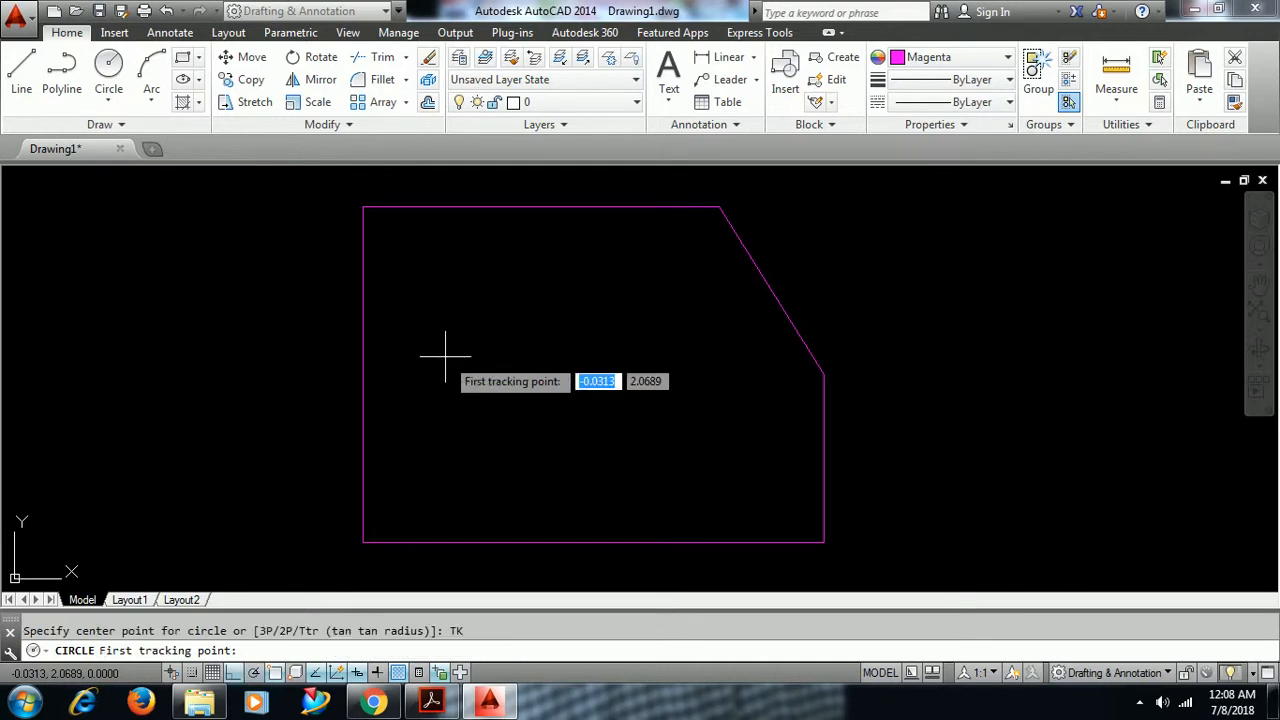
{"action": "mouse_move", "coordinate": [392, 540]}
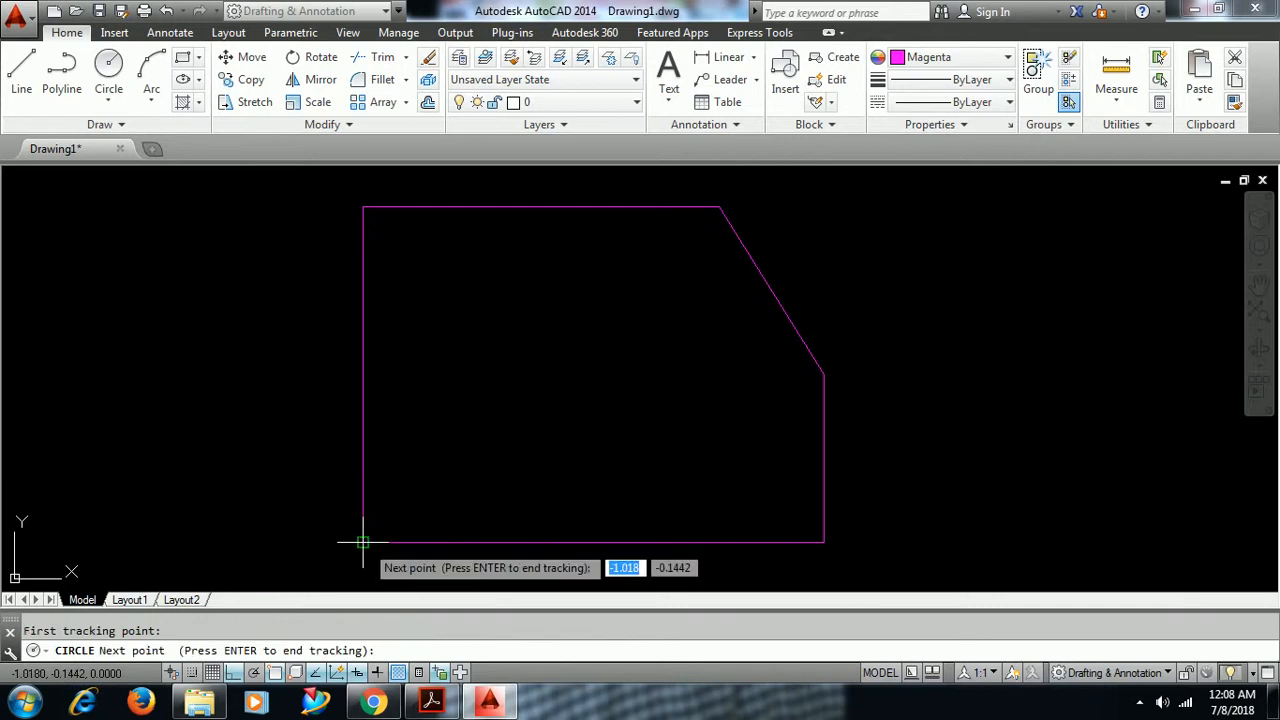
{"action": "mouse_move", "coordinate": [630, 520]}
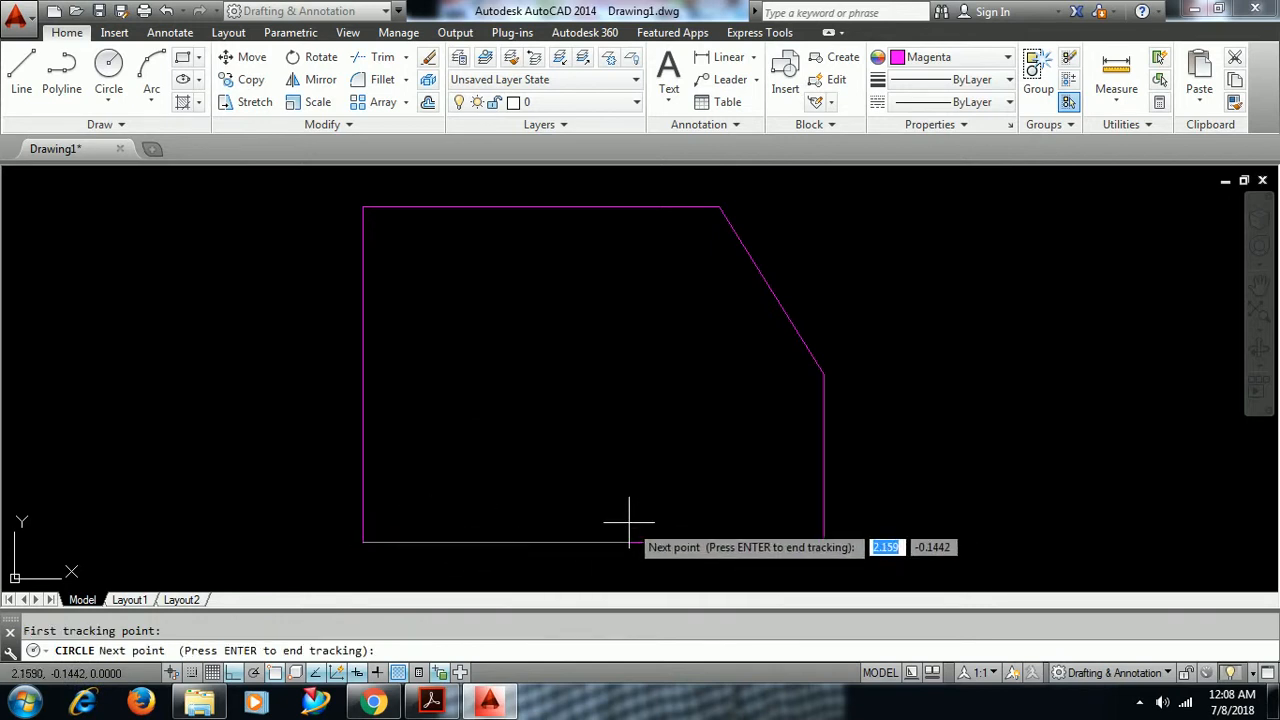
{"action": "mouse_move", "coordinate": [628, 516]}
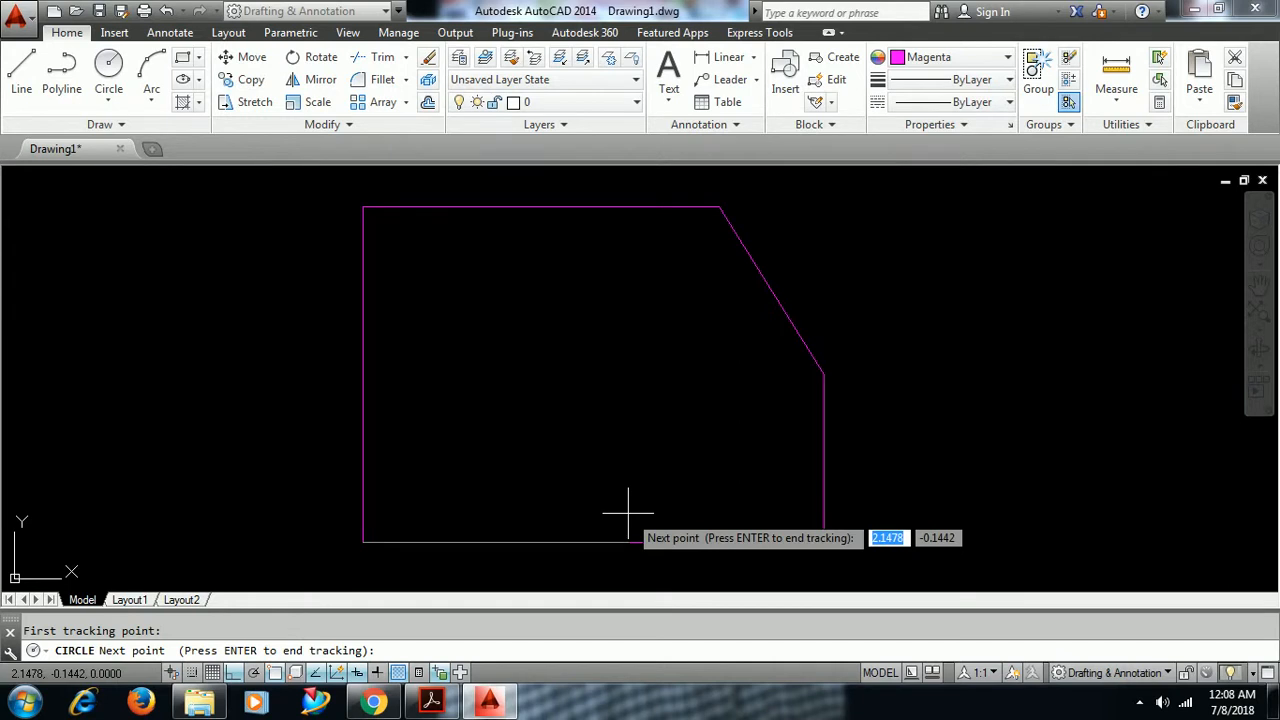
{"action": "type", "text": "3"}
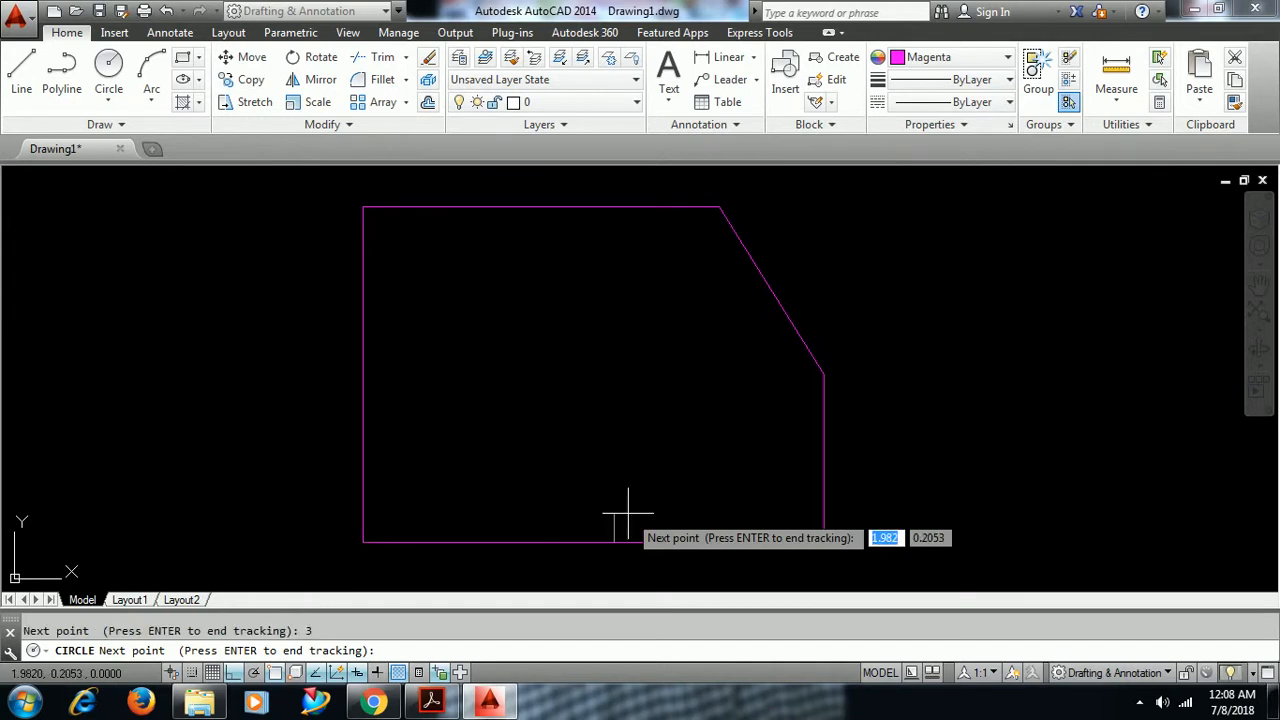
{"action": "mouse_move", "coordinate": [624, 472]}
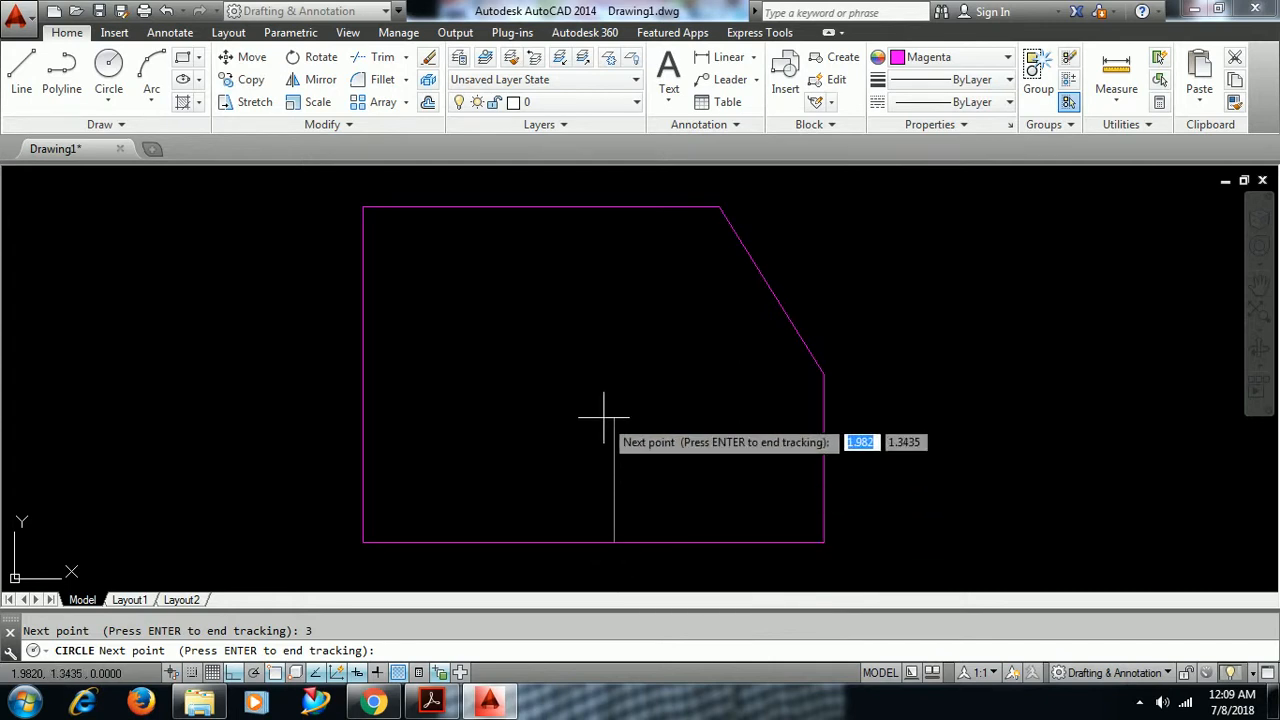
{"action": "mouse_move", "coordinate": [604, 396]}
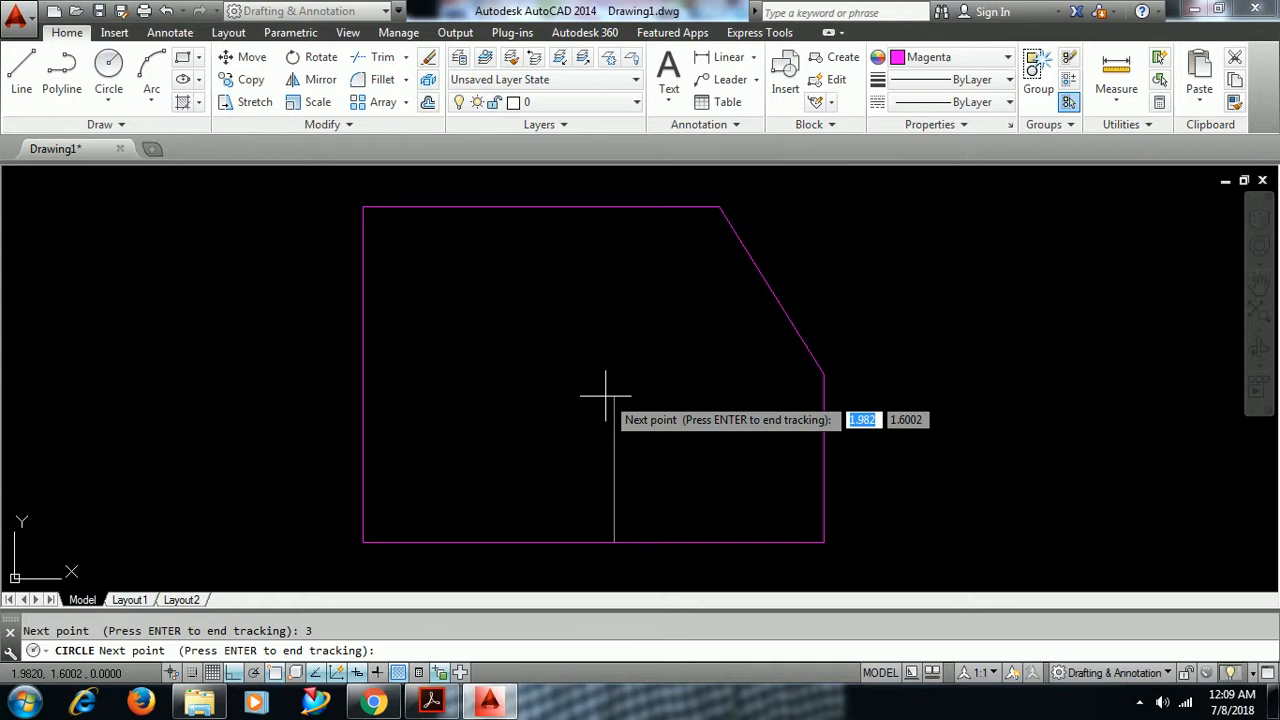
{"action": "mouse_move", "coordinate": [604, 412]}
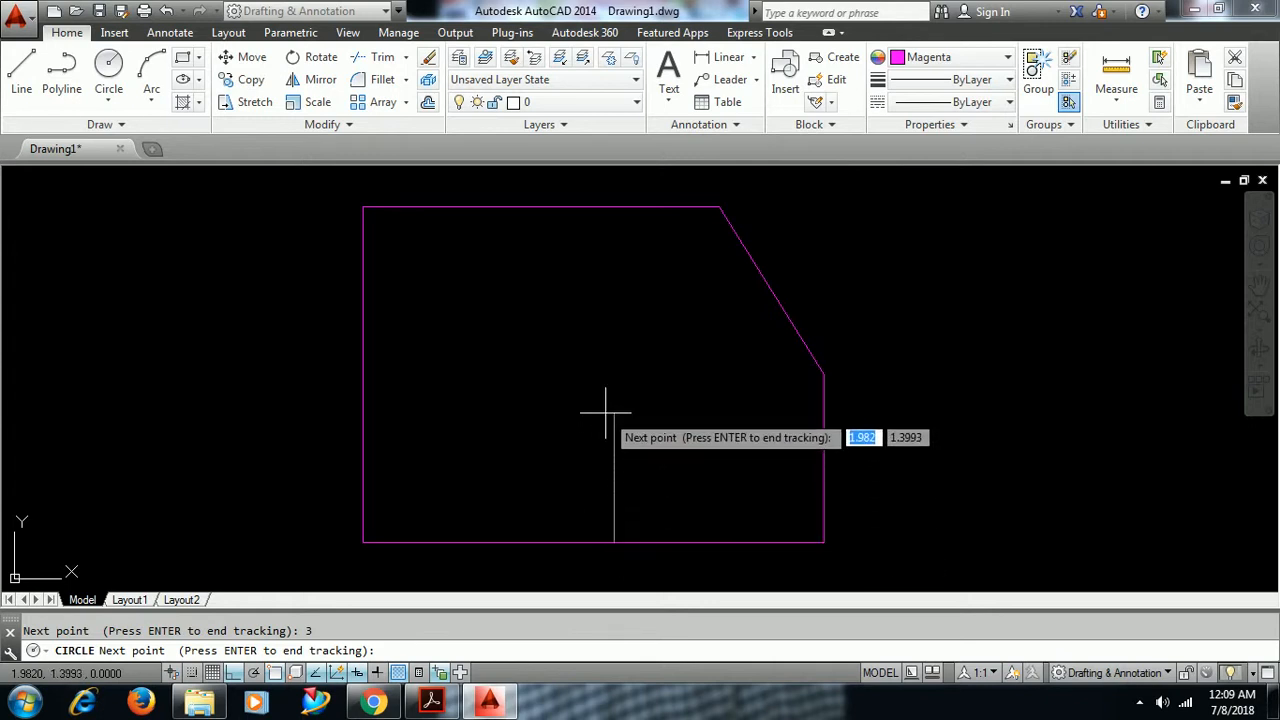
{"action": "type", "text": "1.5"}
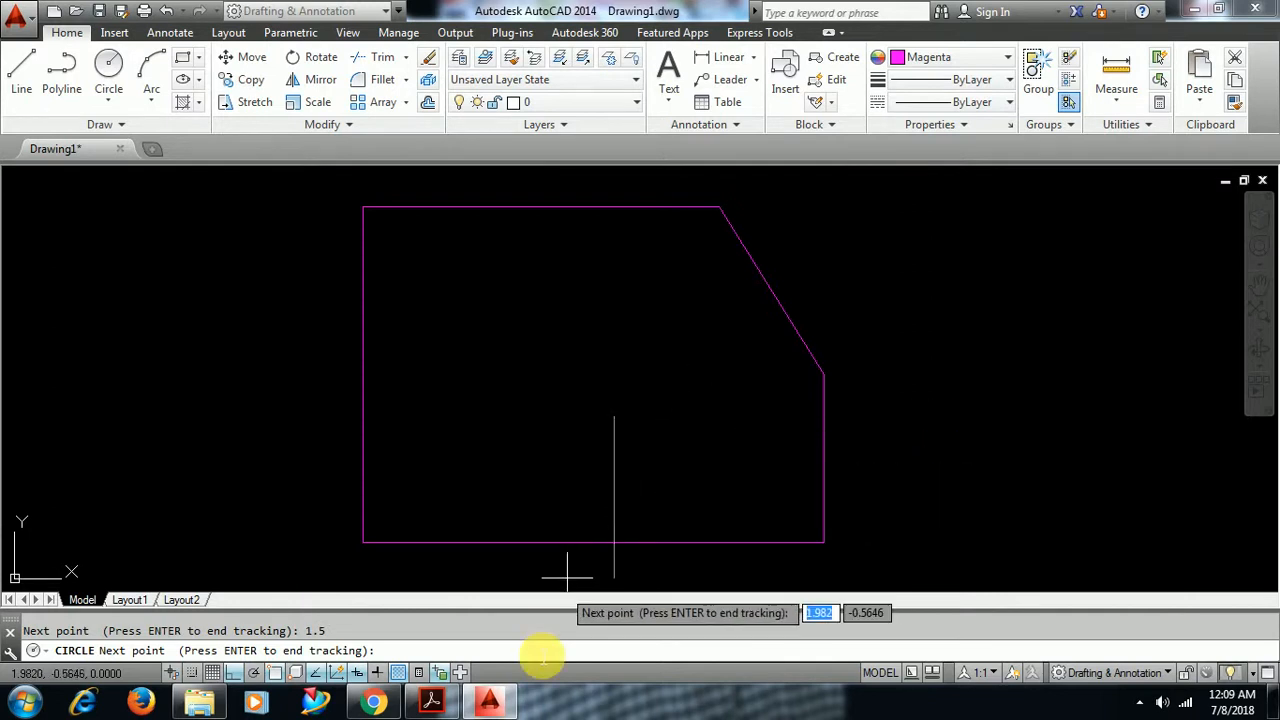
Complete the 0.5-radius circle inside the plate and return to the workbook reference.
{"action": "left_click", "coordinate": [432, 700]}
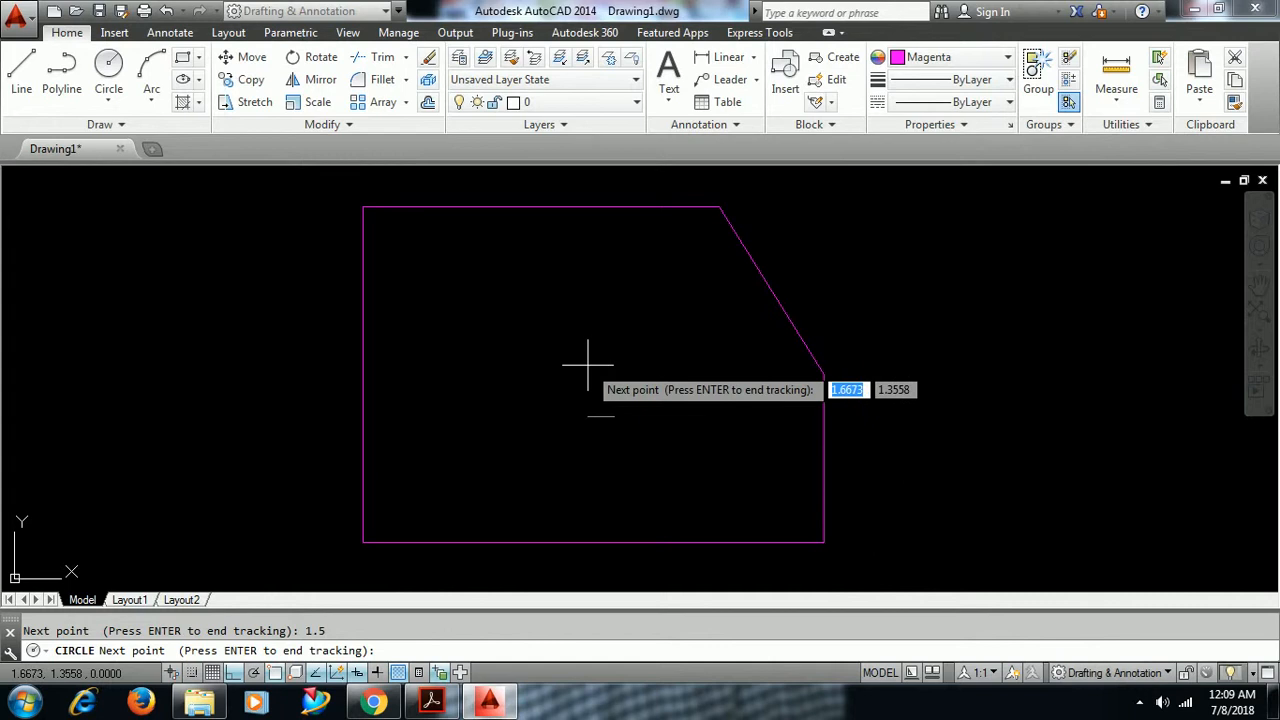
{"action": "left_click", "coordinate": [584, 364]}
{"action": "type", "text": "0.5"}
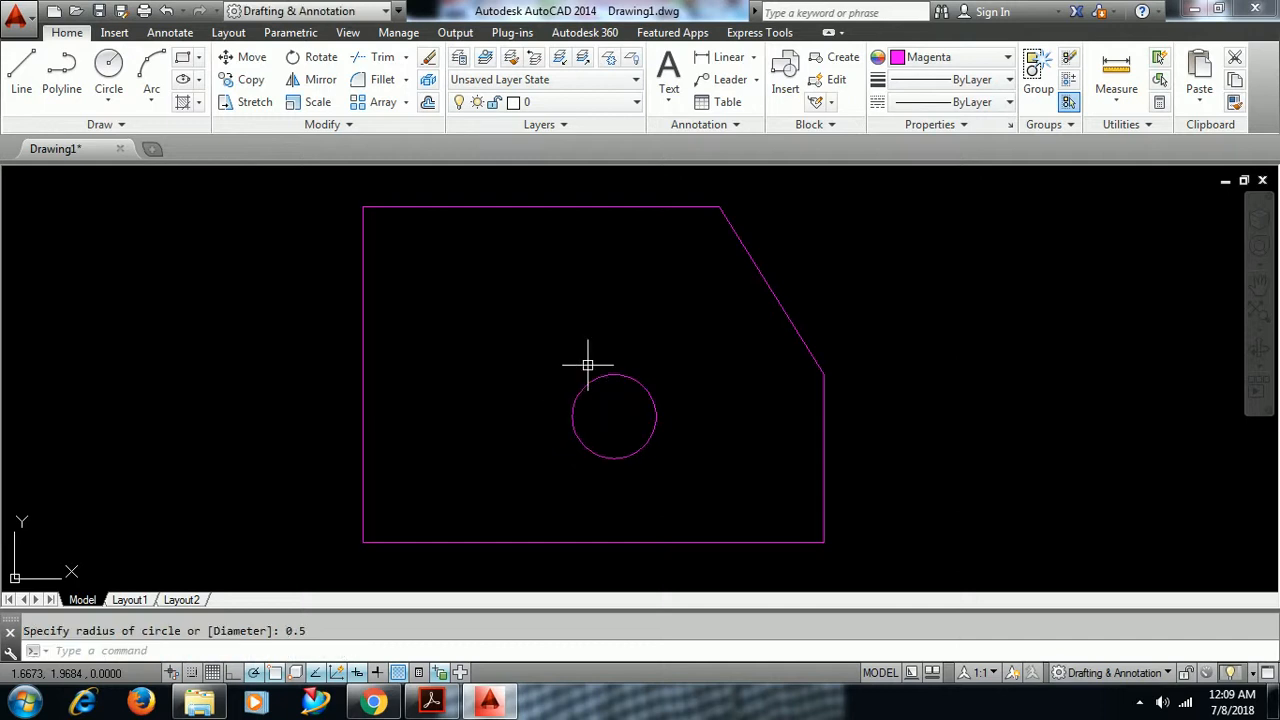
{"action": "left_click", "coordinate": [432, 700]}
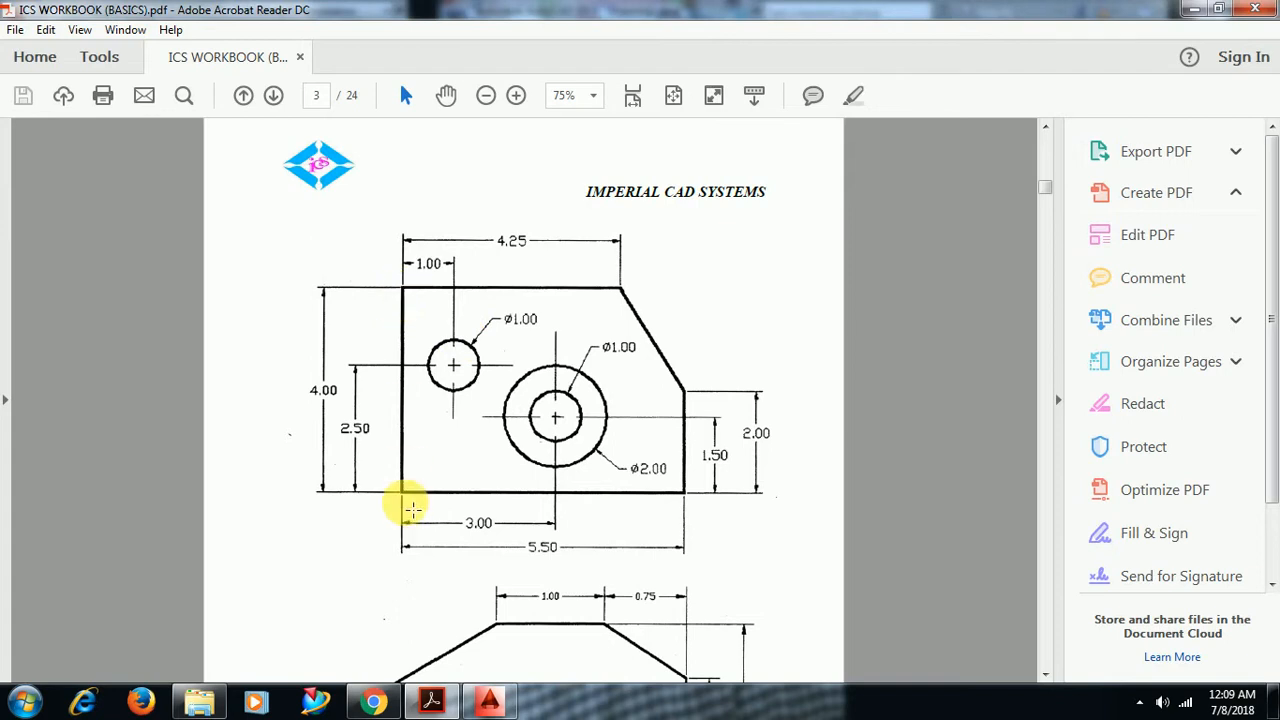
{"action": "mouse_move", "coordinate": [470, 496]}
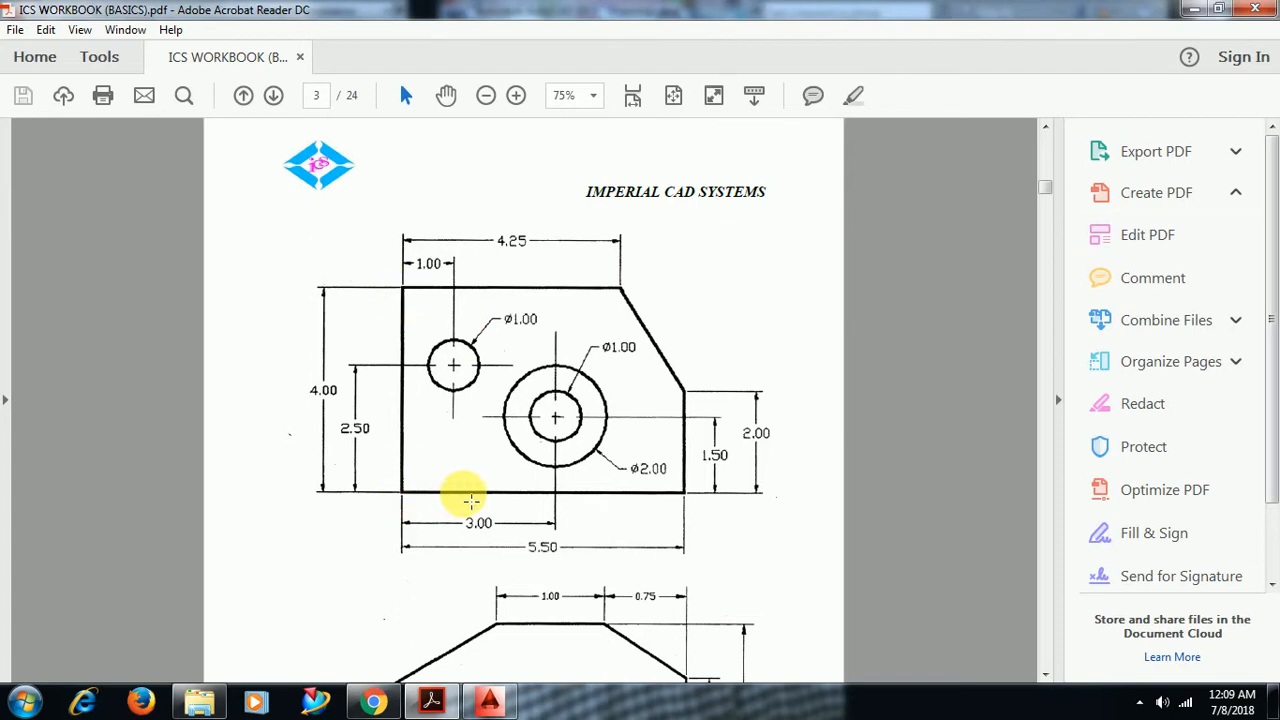
{"action": "mouse_move", "coordinate": [452, 368]}
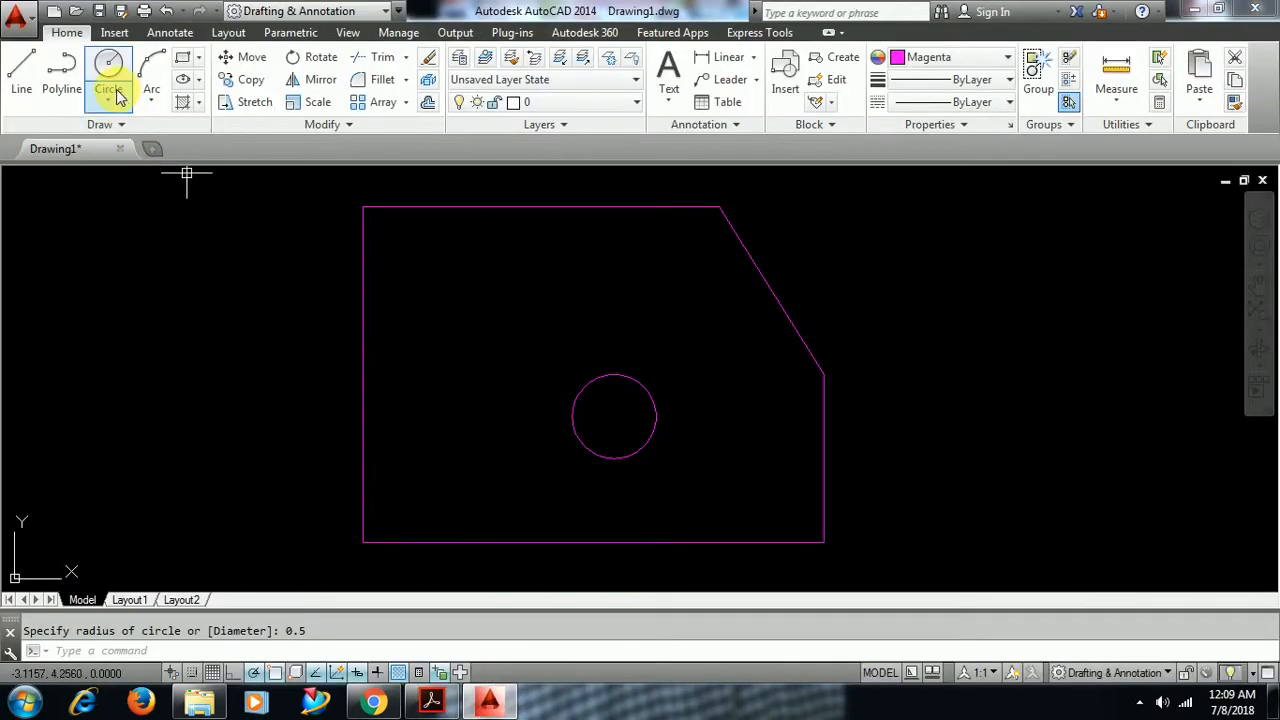
Draw a second 0.5-radius circle in the plate's upper left, tracked 1.5 from the reference corner.
{"action": "left_click", "coordinate": [108, 76]}
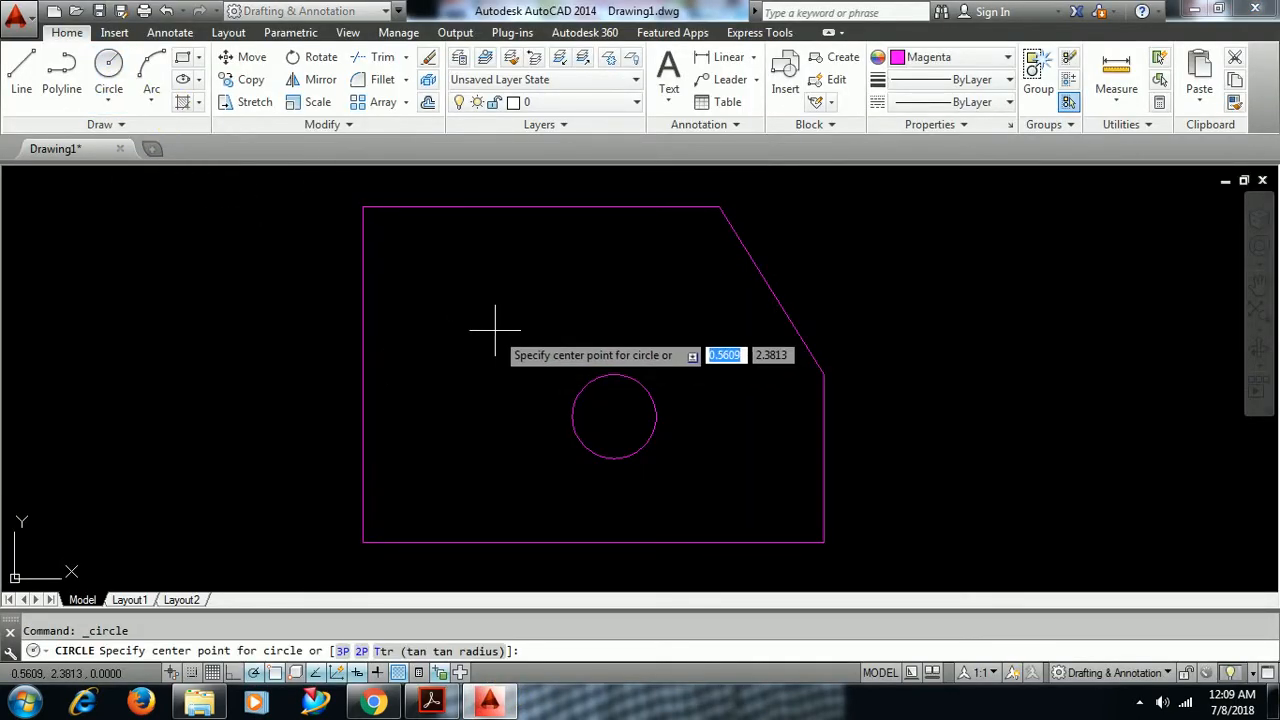
{"action": "type", "text": "T"}
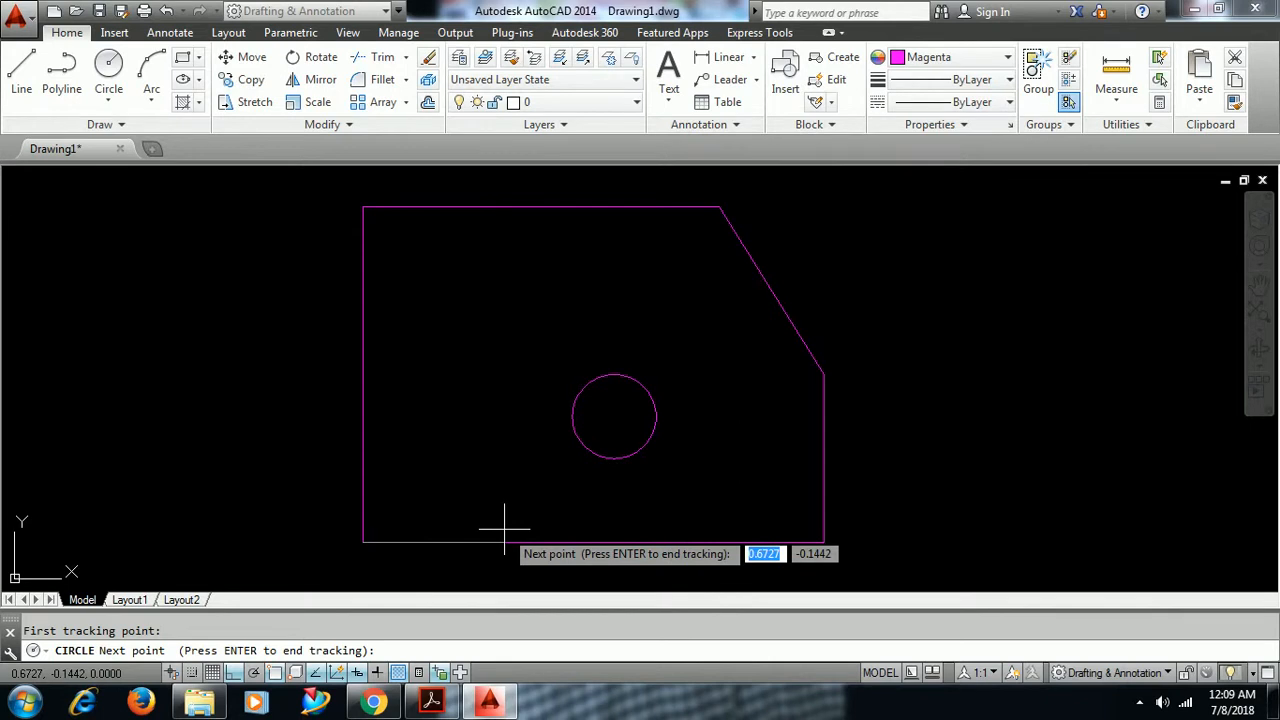
{"action": "type", "text": "1.5"}
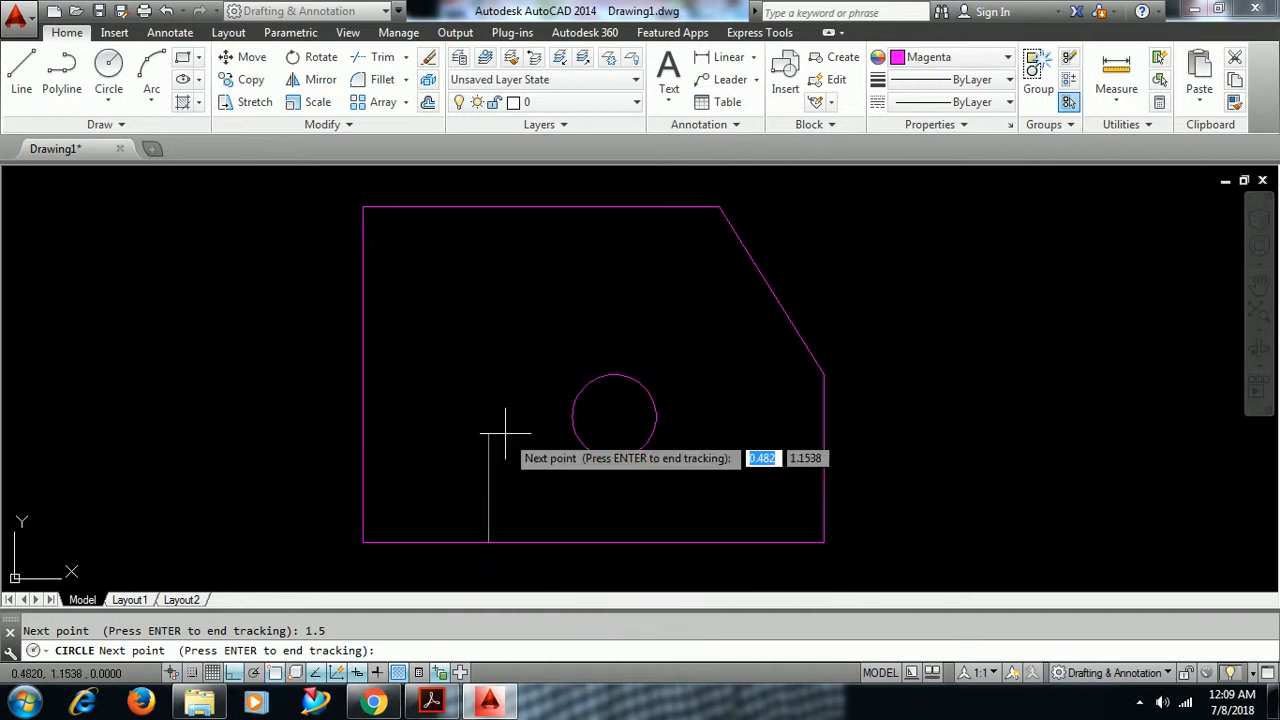
{"action": "mouse_move", "coordinate": [504, 344]}
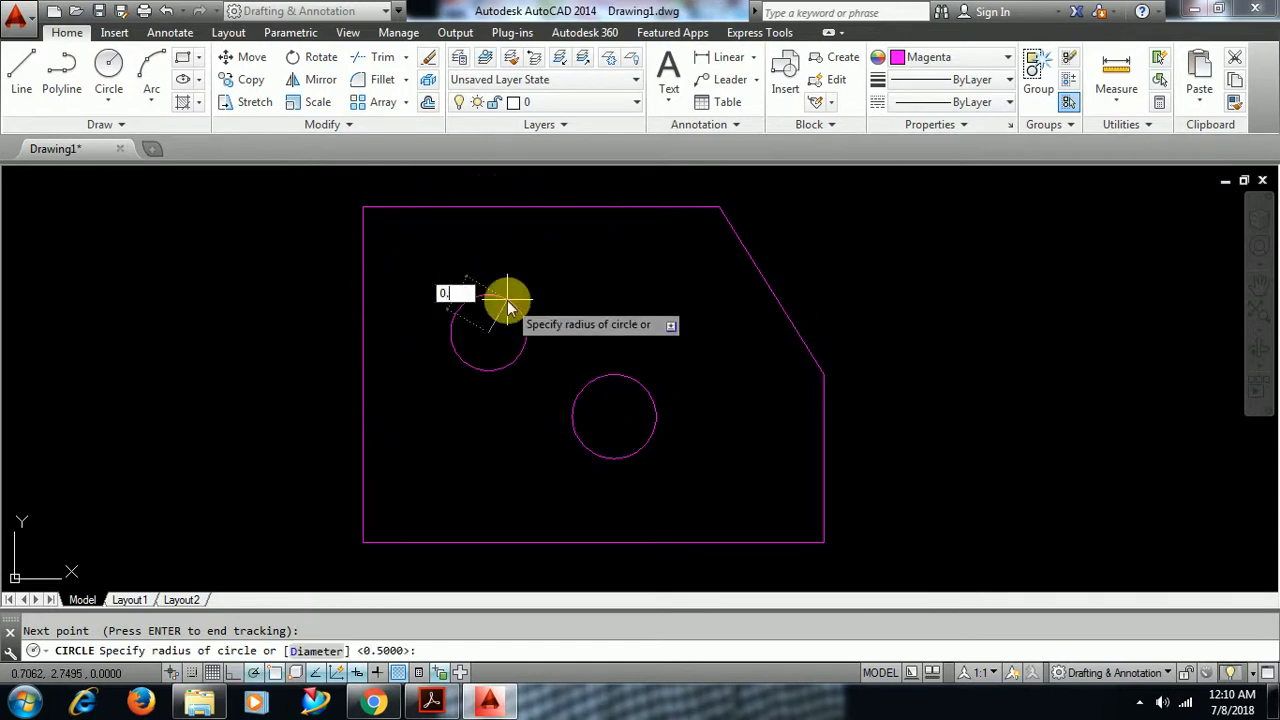
{"action": "type", "text": "0.5"}
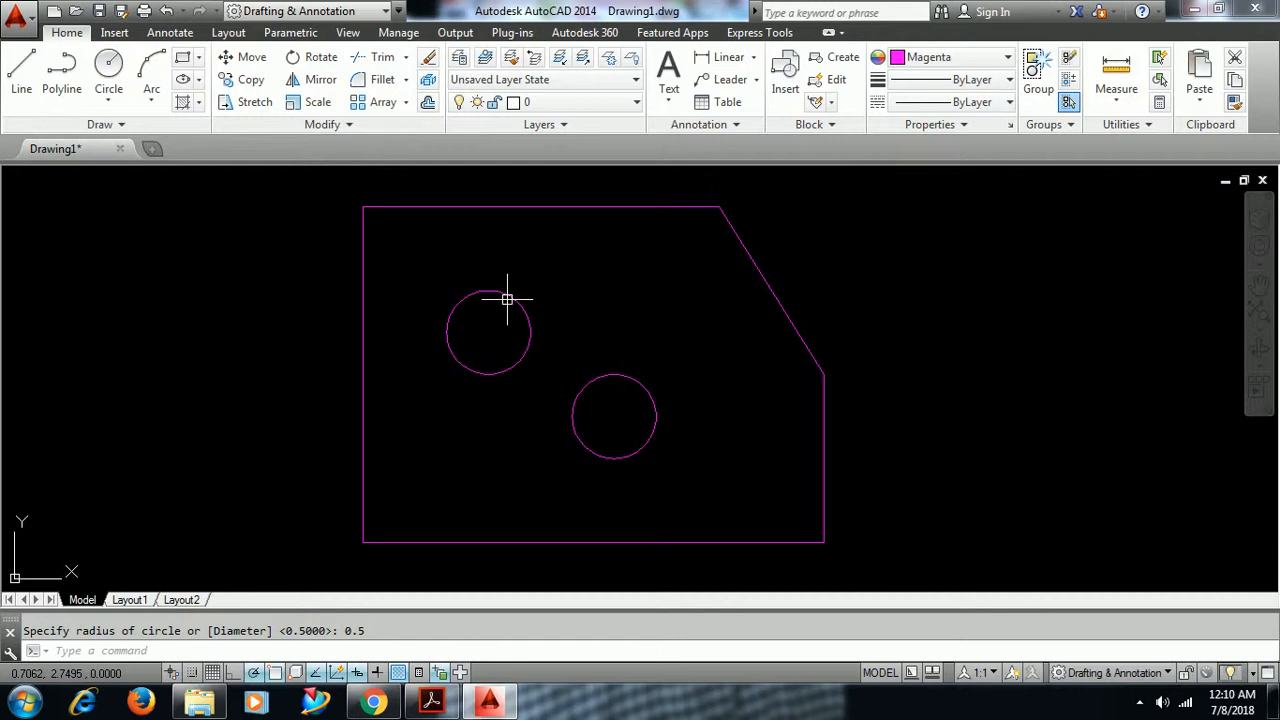
{"action": "mouse_move", "coordinate": [832, 468]}
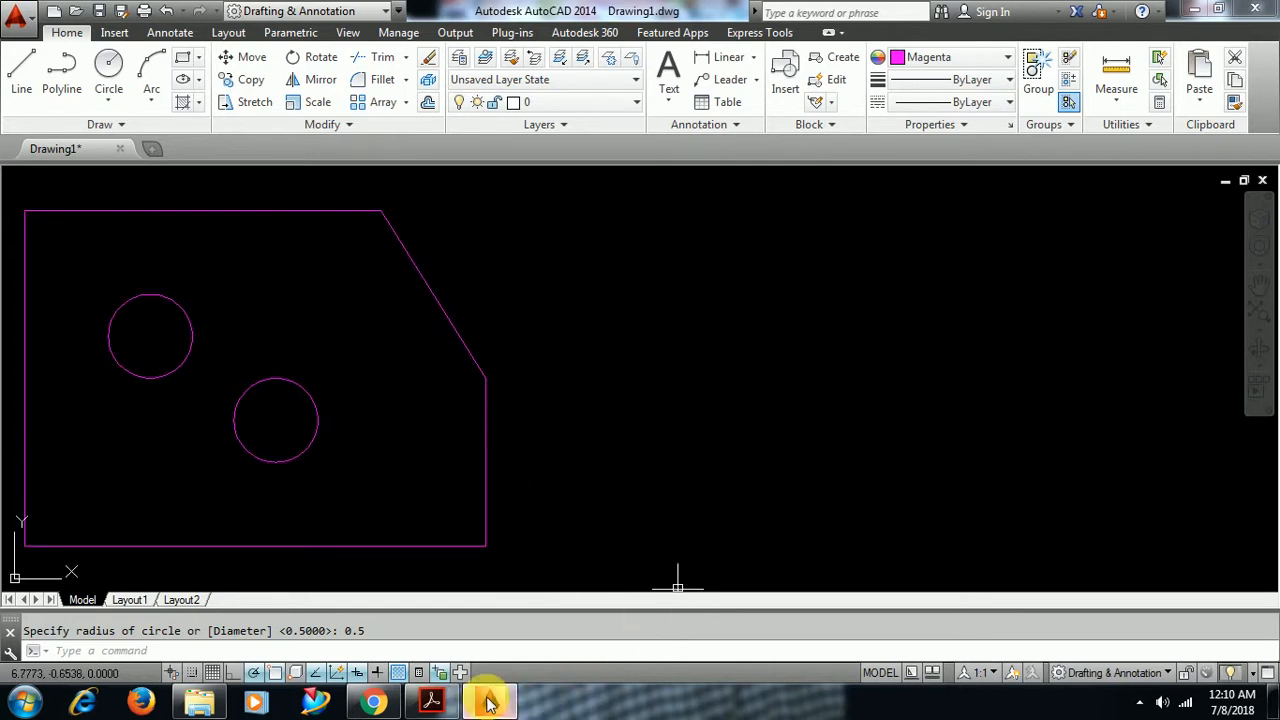
Bring up the dimensioned T-shaped profile on page 1 of the ICS workbook.
{"action": "left_click", "coordinate": [488, 700]}
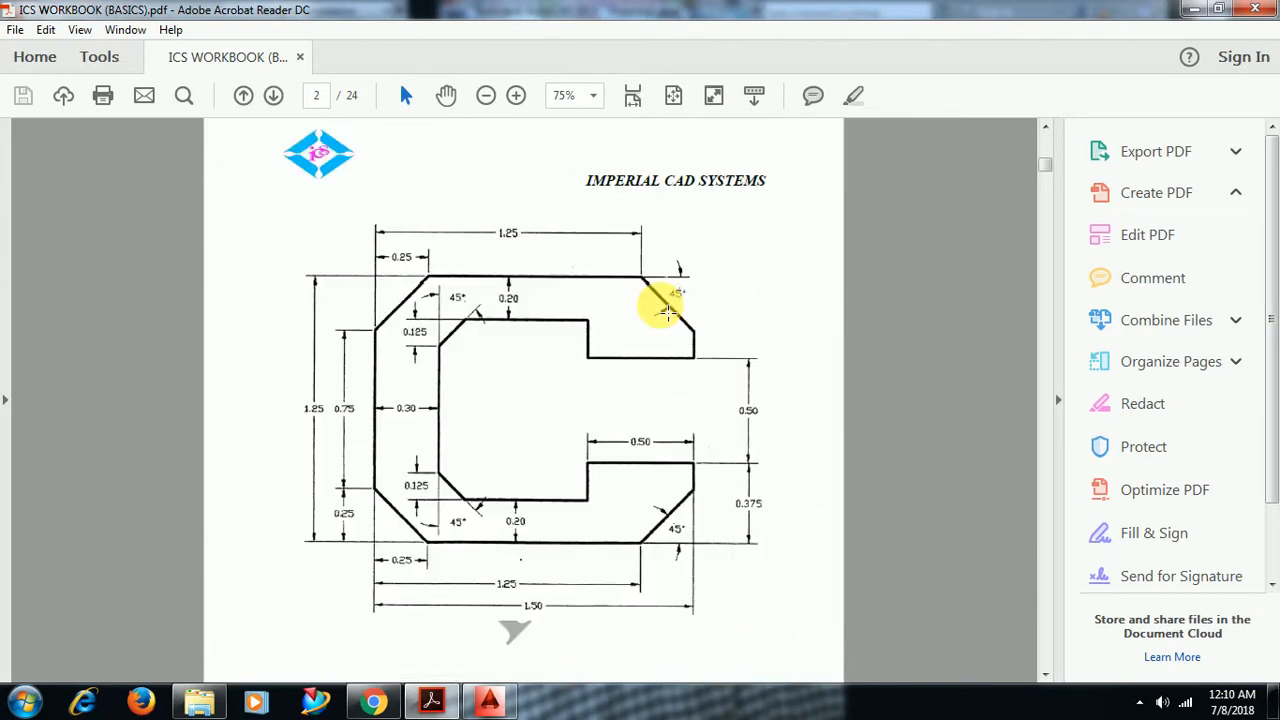
{"action": "left_click", "coordinate": [242, 96]}
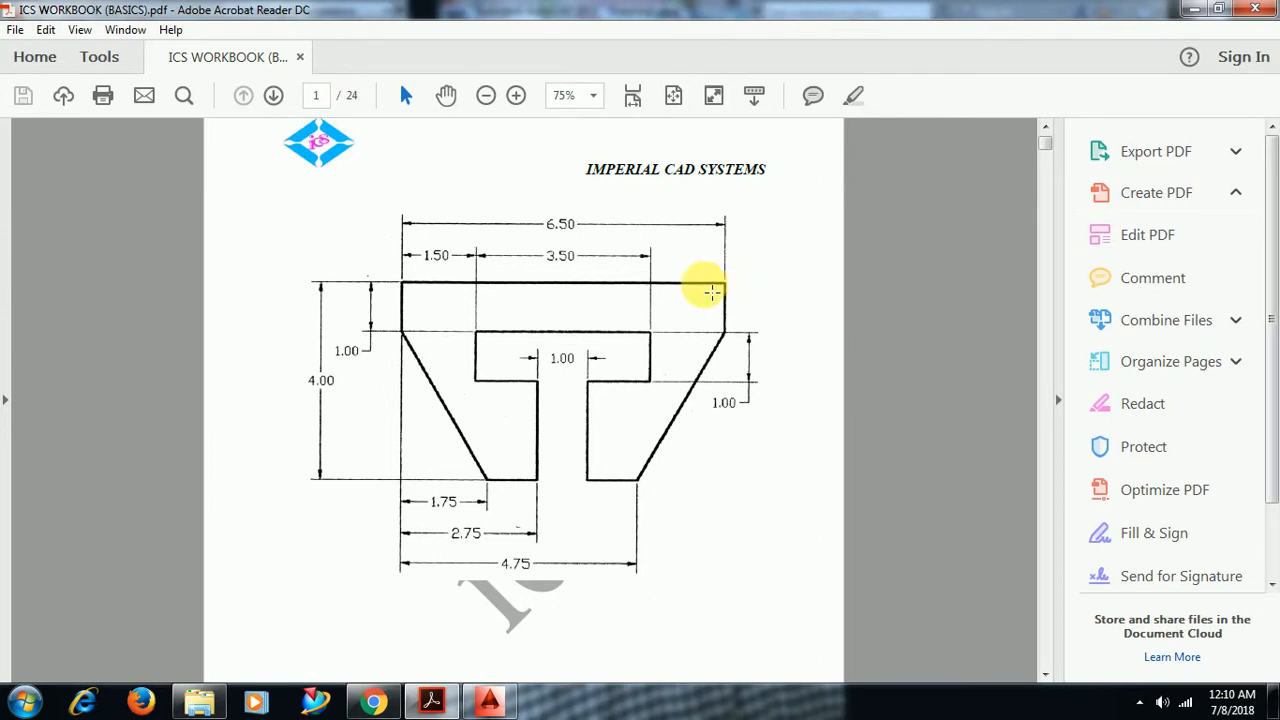
{"action": "mouse_move", "coordinate": [410, 284]}
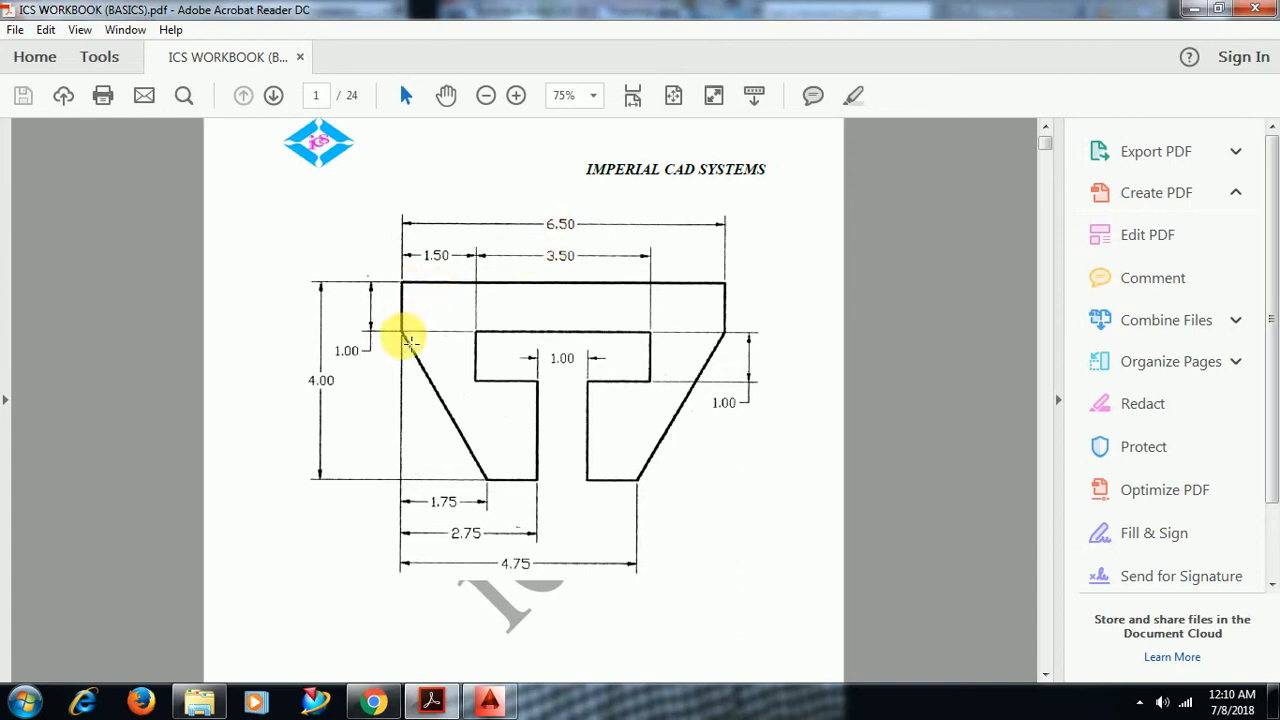
{"action": "mouse_move", "coordinate": [470, 444]}
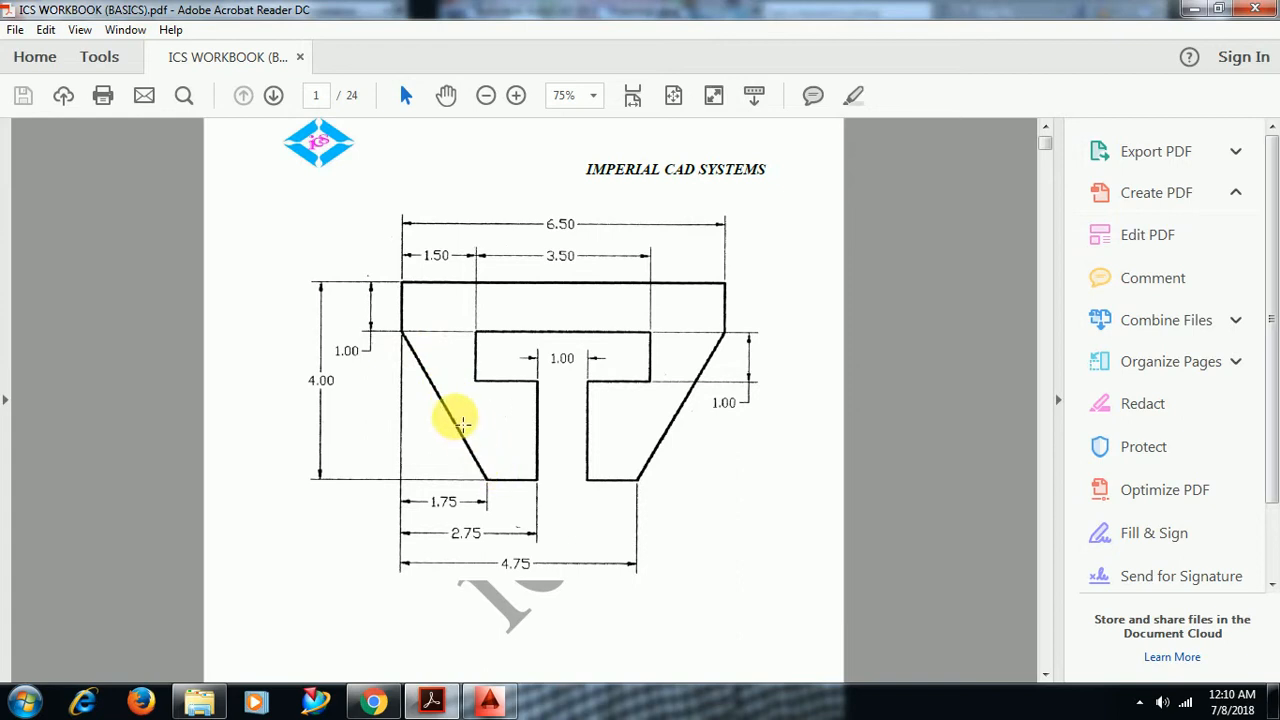
{"action": "mouse_move", "coordinate": [412, 376]}
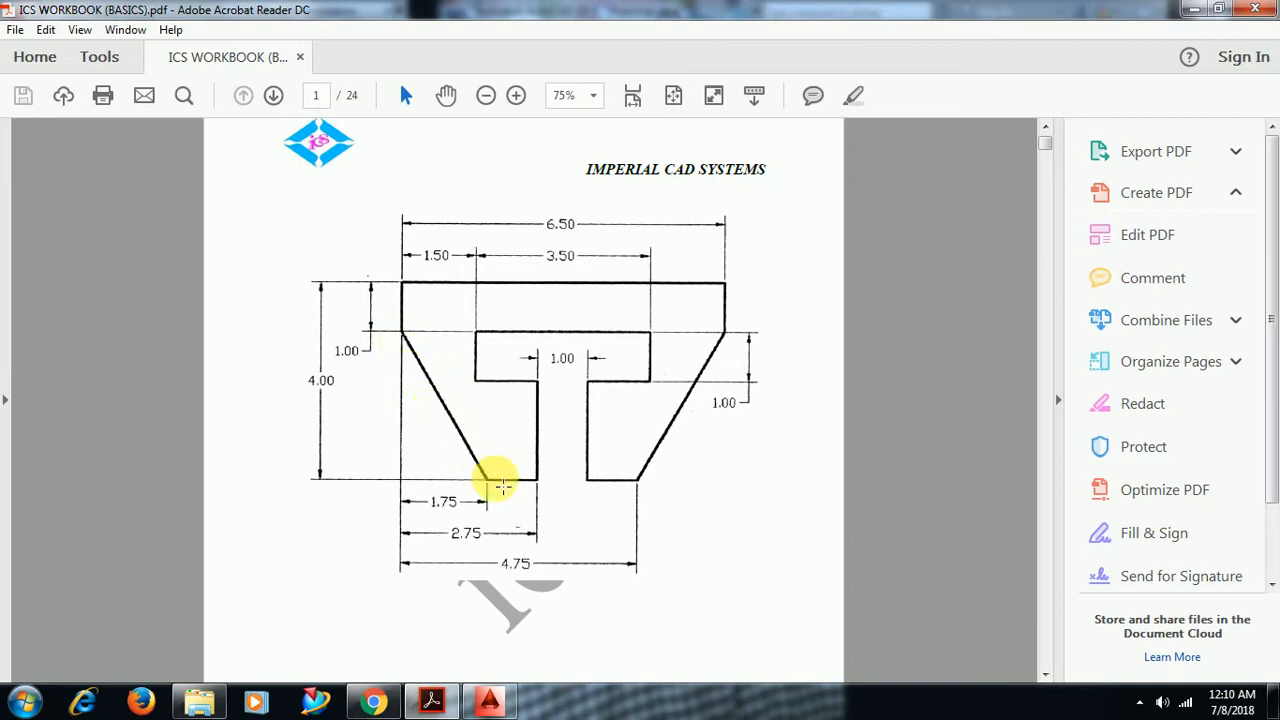
{"action": "mouse_move", "coordinate": [396, 340]}
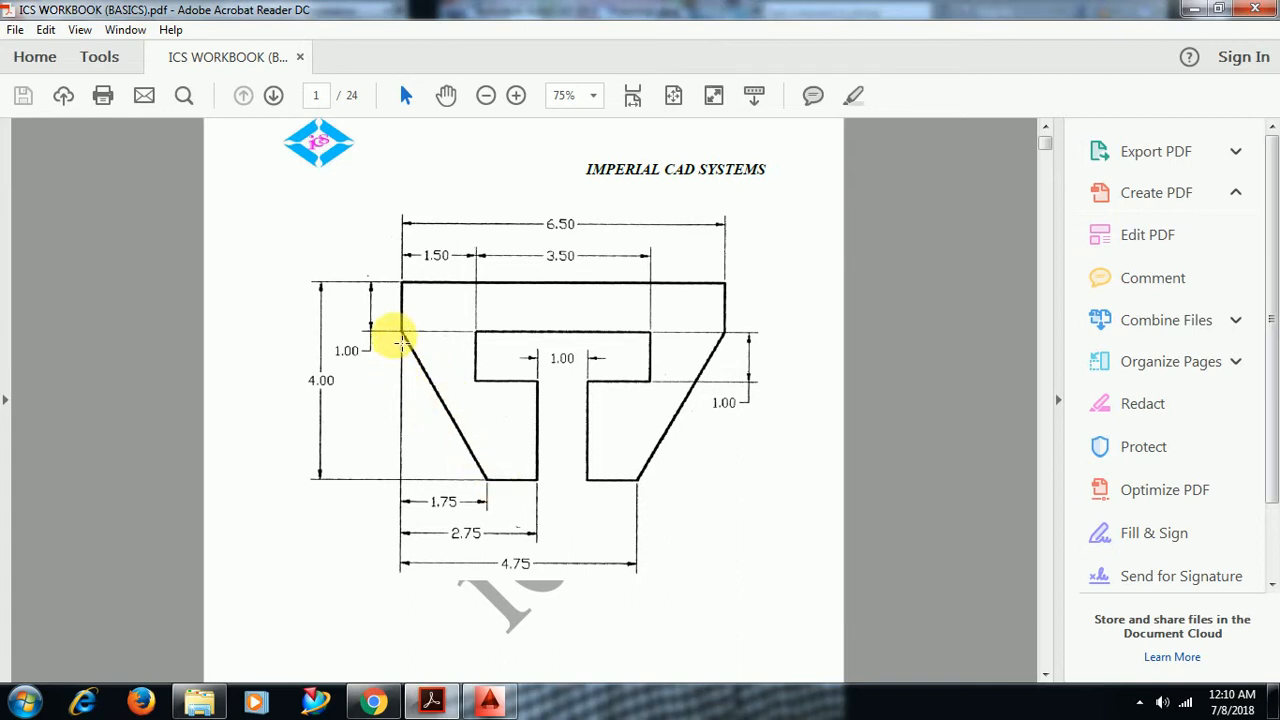
{"action": "mouse_move", "coordinate": [396, 472]}
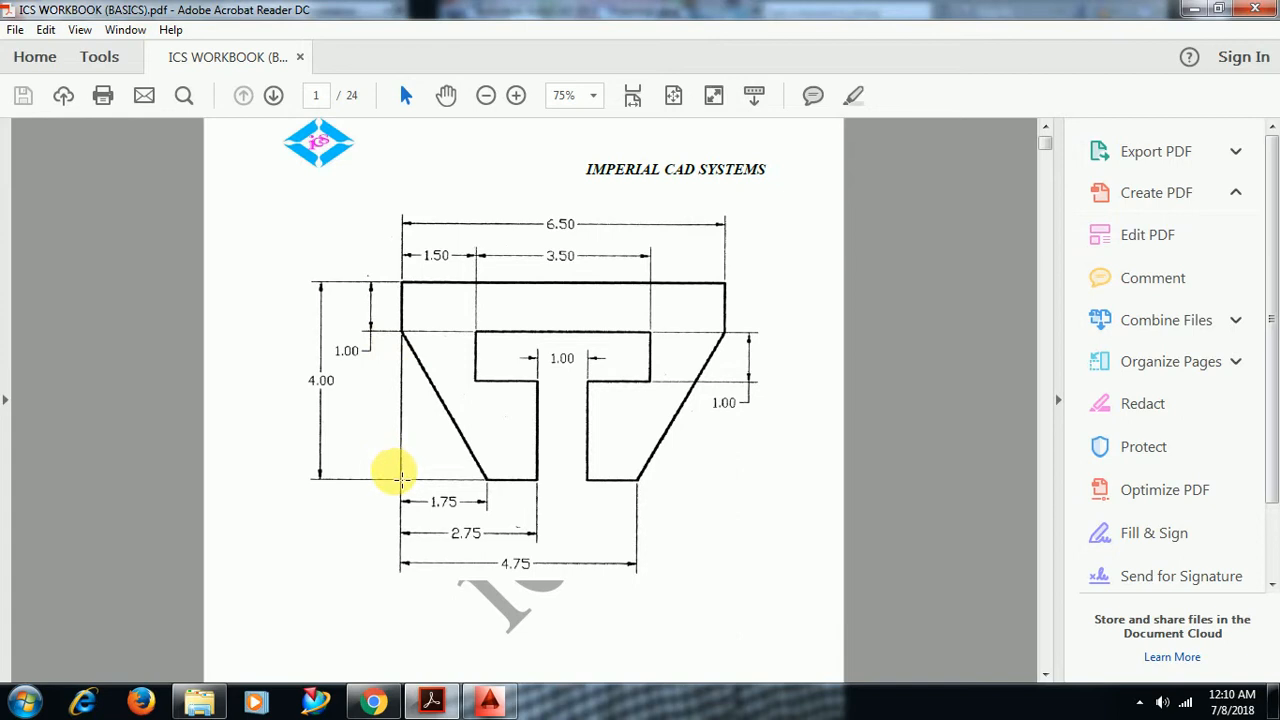
{"action": "mouse_move", "coordinate": [404, 336]}
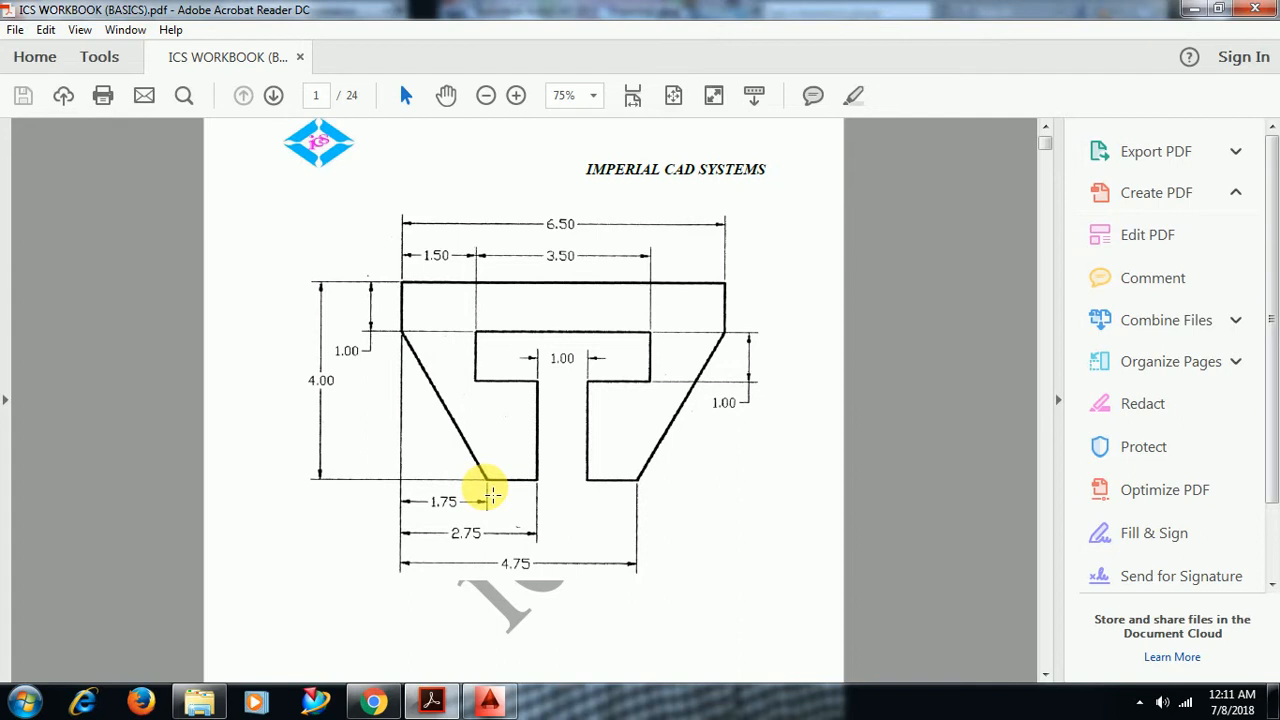
{"action": "mouse_move", "coordinate": [388, 344]}
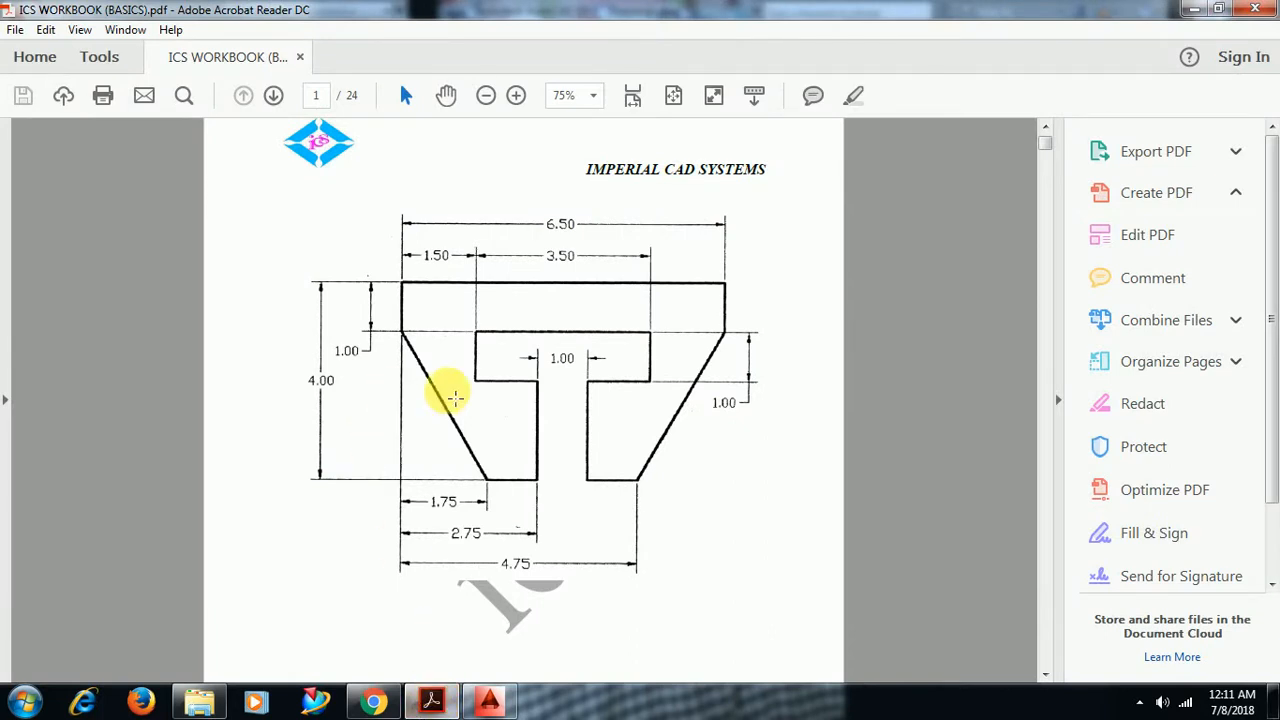
{"action": "mouse_move", "coordinate": [432, 700]}
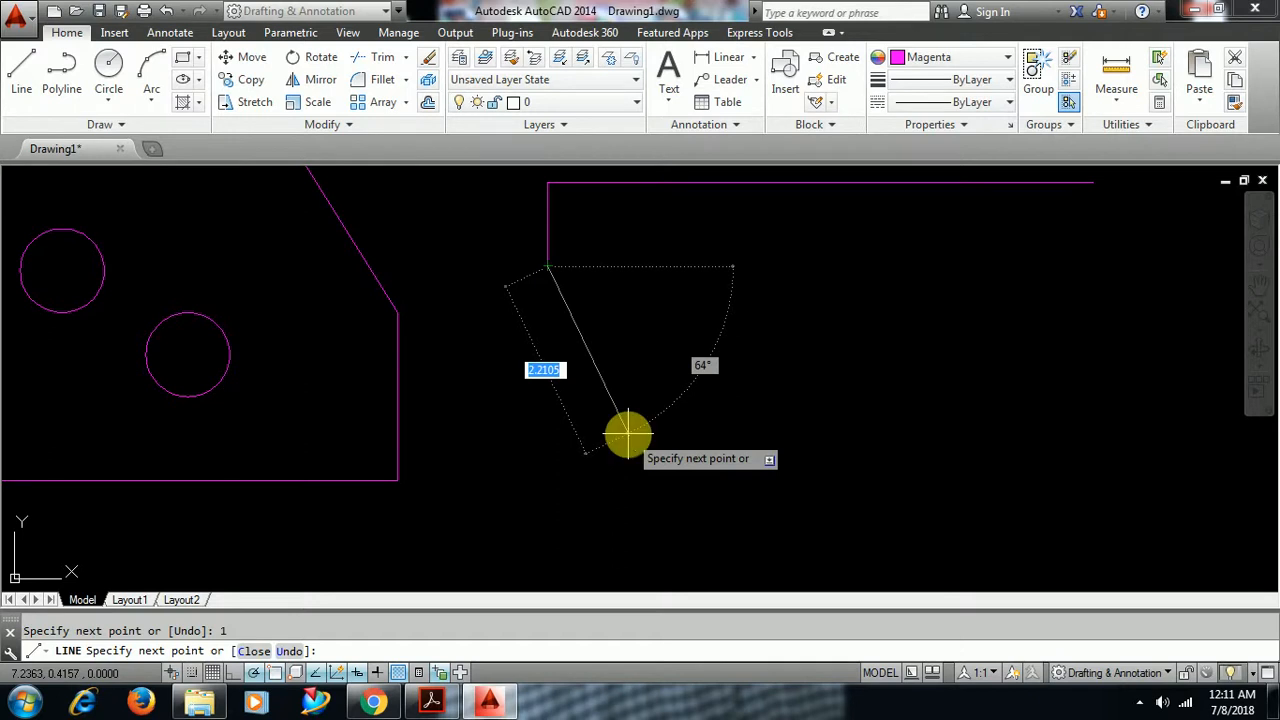
Track with TK from the corner to draw the profile's slanted left side and inner notch lines, then end LINE.
{"action": "type", "text": "TK"}
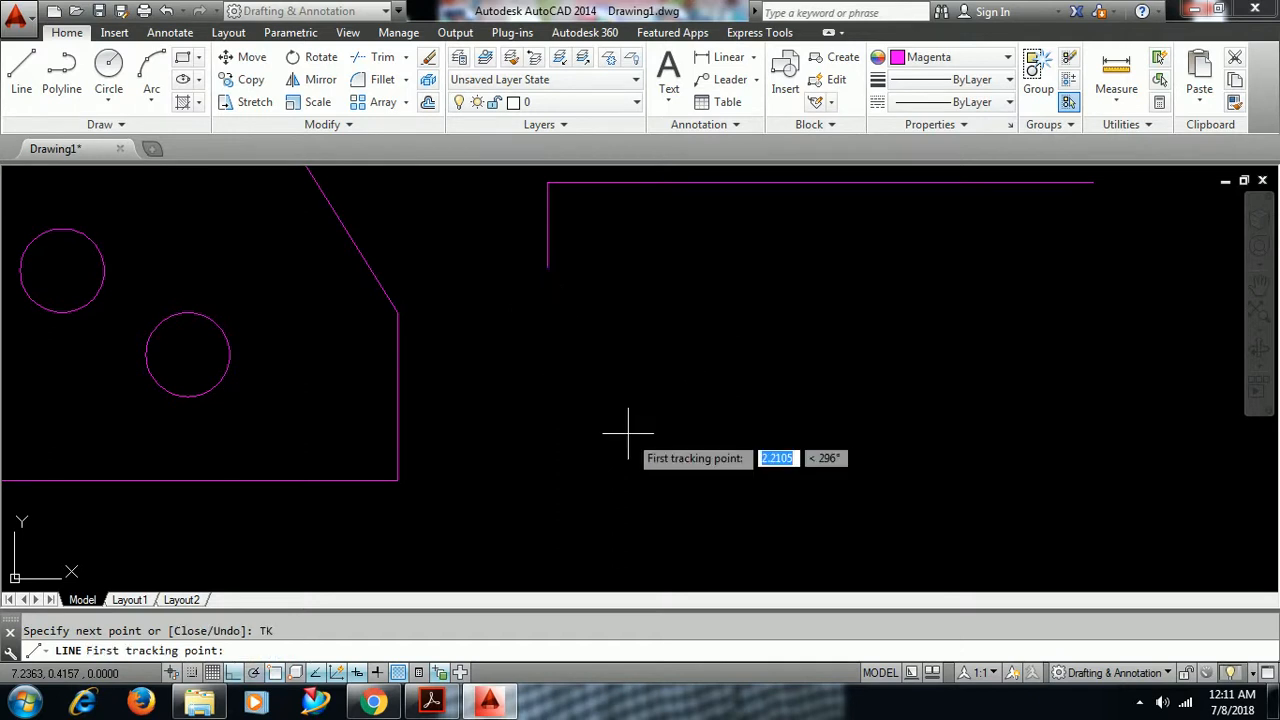
{"action": "mouse_move", "coordinate": [548, 266]}
{"action": "type", "text": "3"}
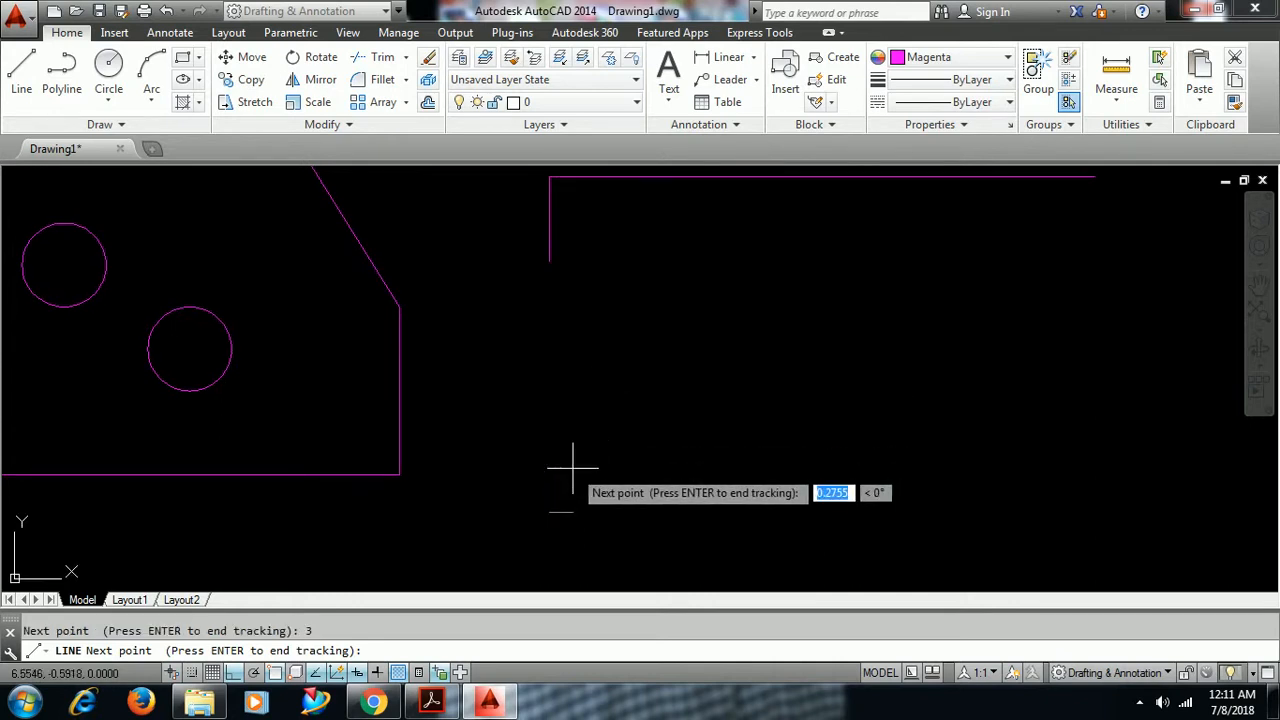
{"action": "left_click", "coordinate": [432, 700]}
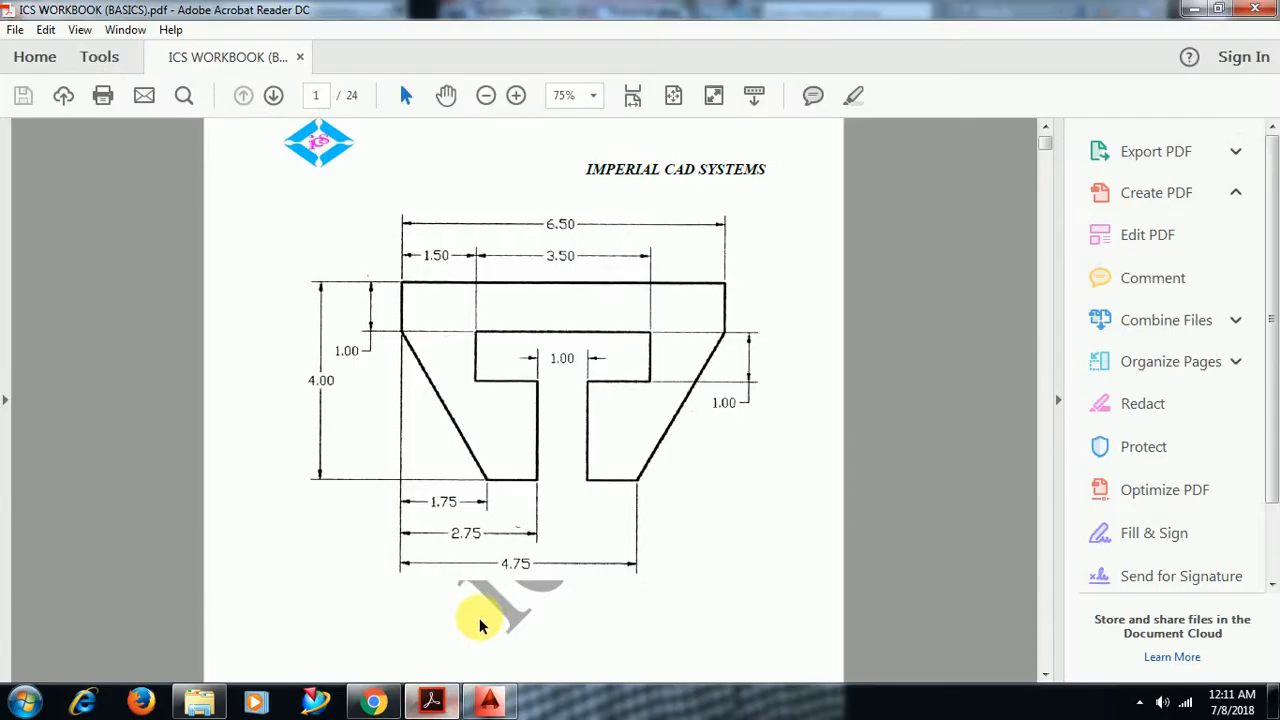
{"action": "mouse_move", "coordinate": [488, 698]}
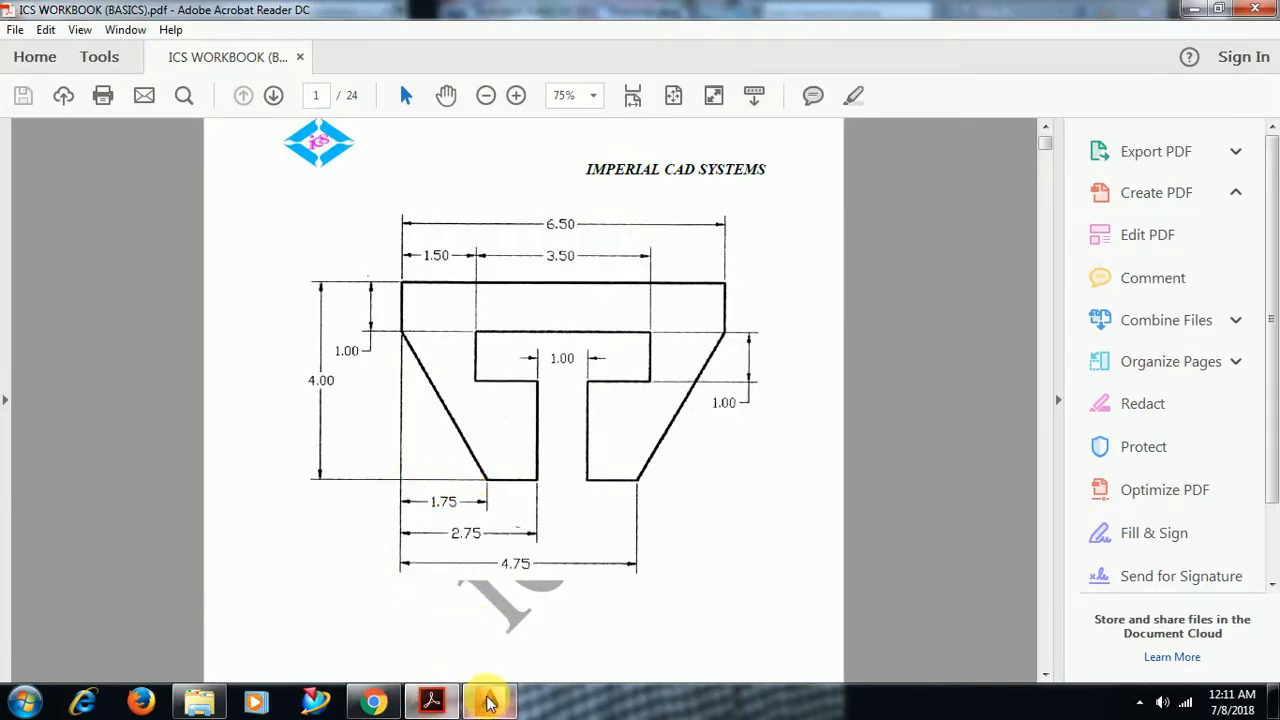
{"action": "left_click", "coordinate": [488, 700]}
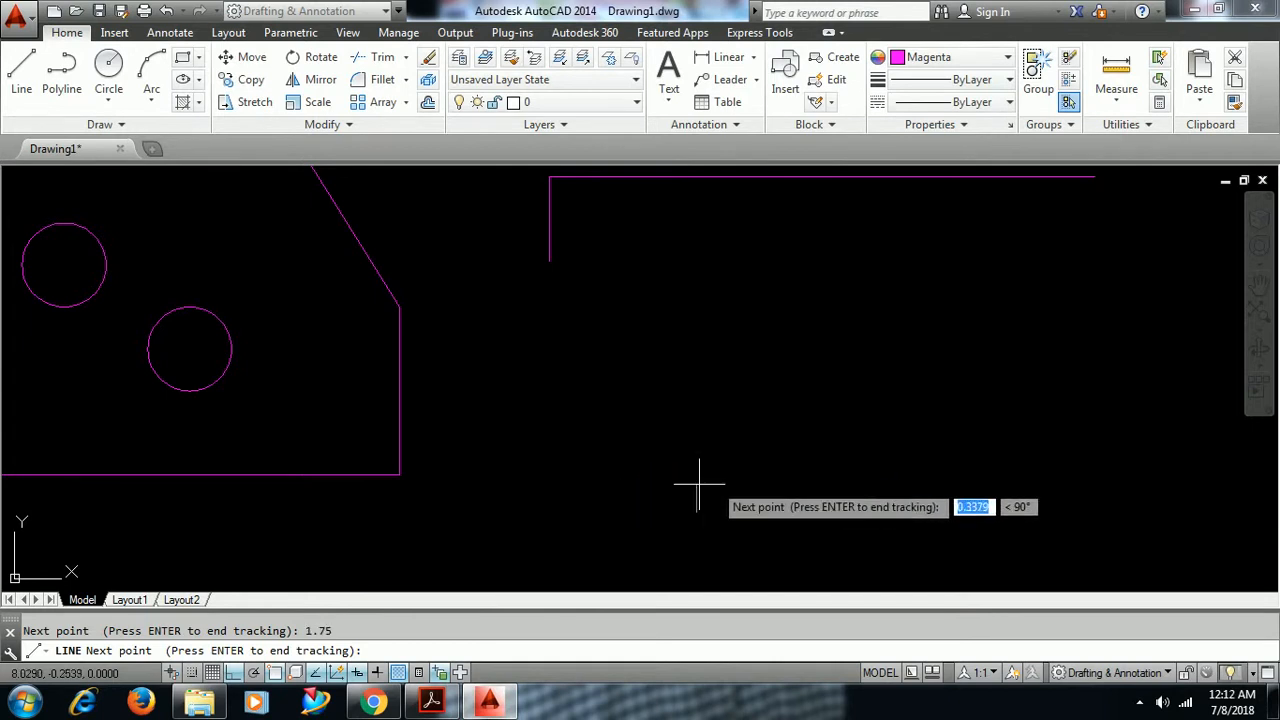
{"action": "mouse_move", "coordinate": [836, 496]}
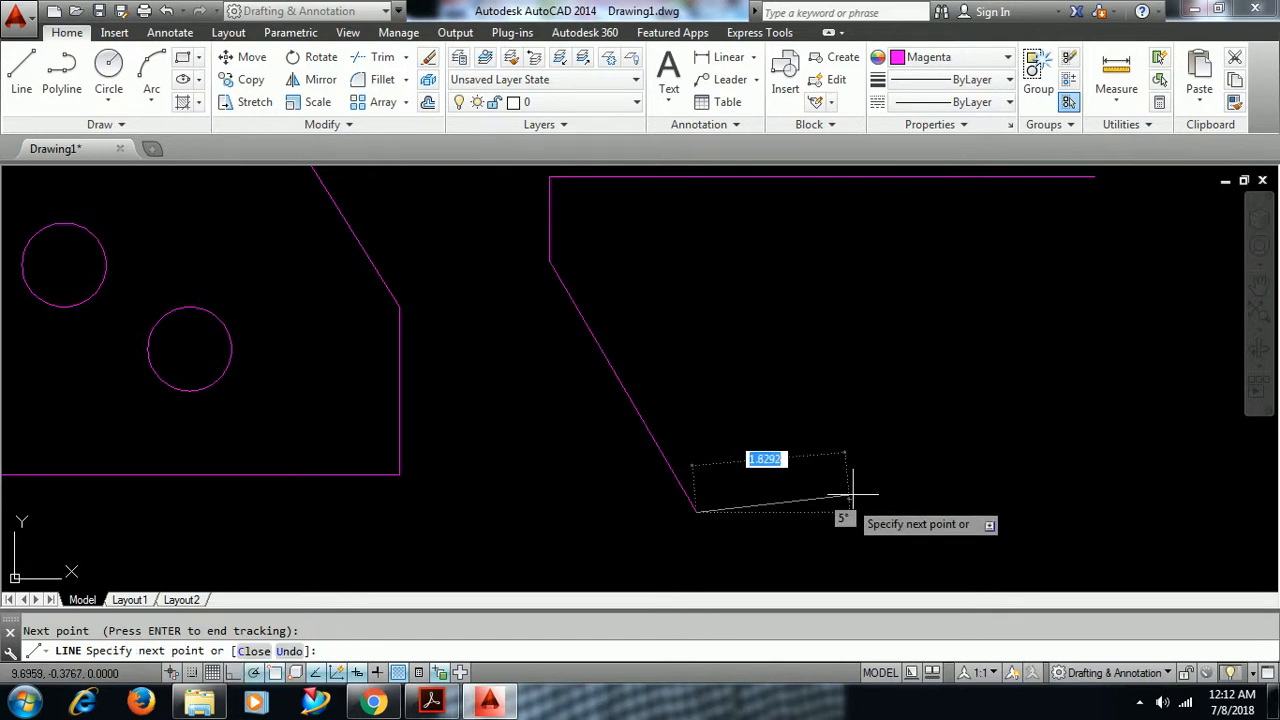
{"action": "mouse_move", "coordinate": [792, 512]}
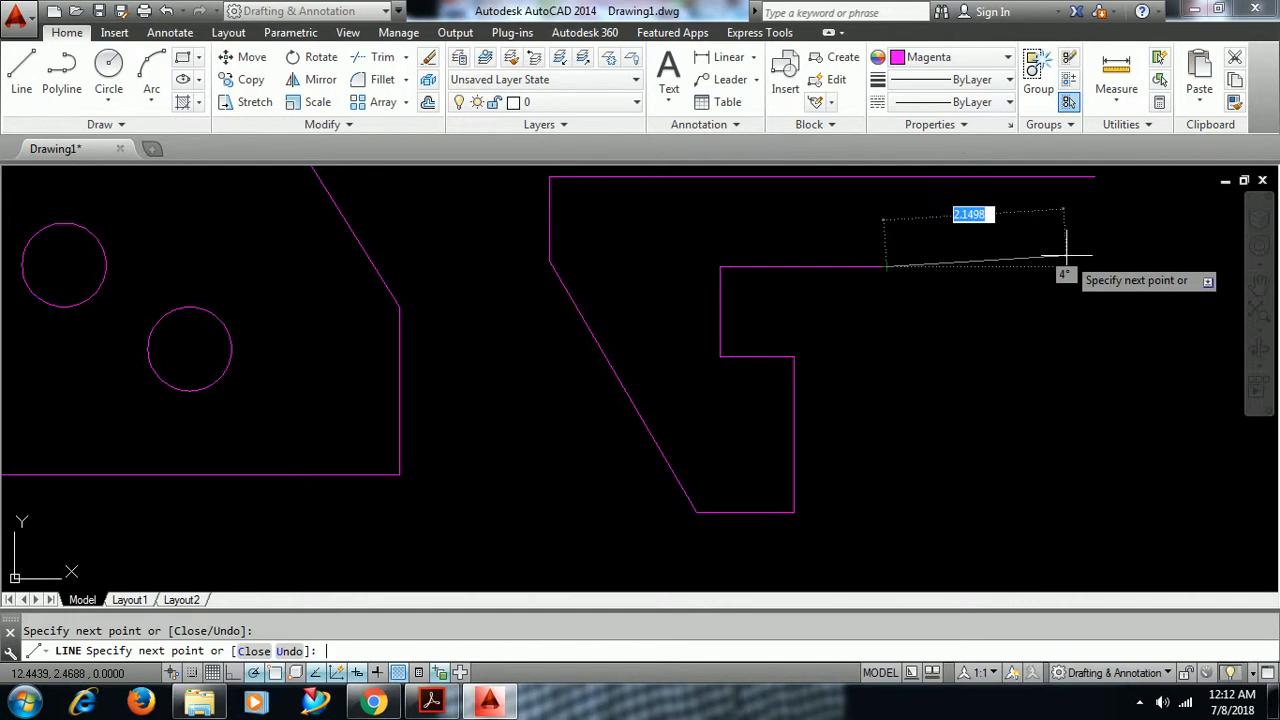
{"action": "key", "text": "Escape"}
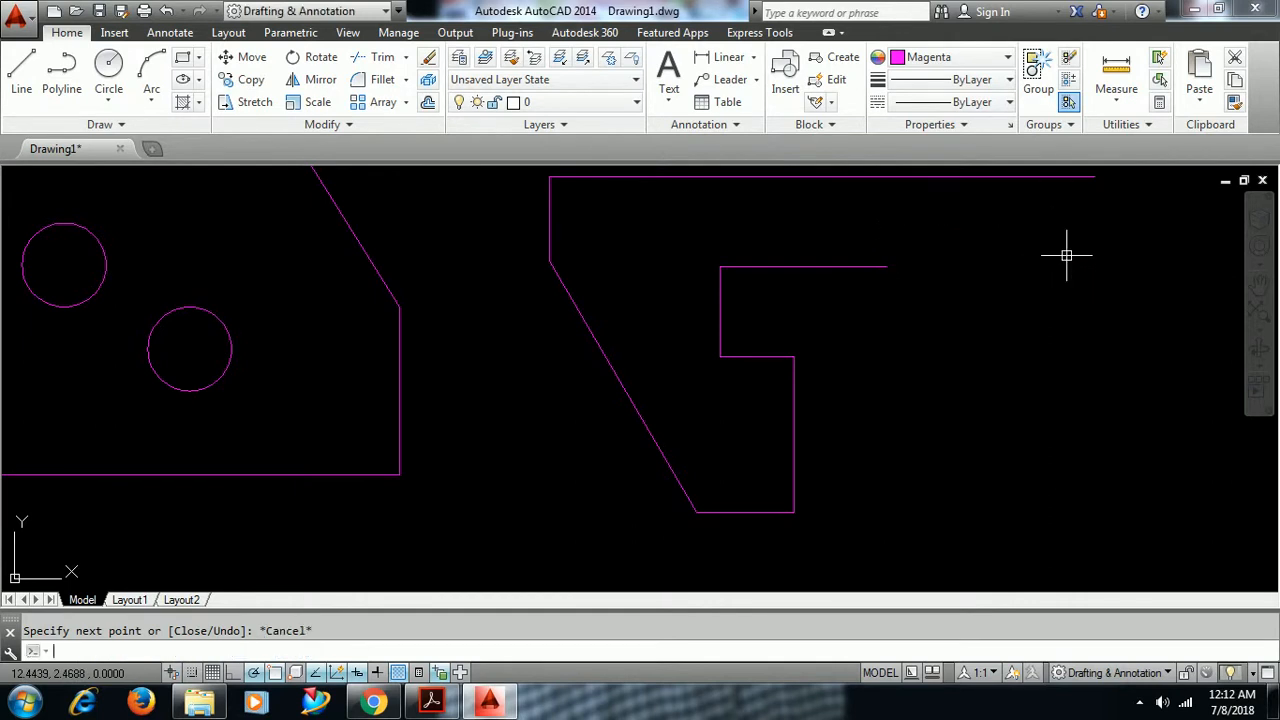
{"action": "scroll", "scroll_direction": "down", "scroll_amount": 3}
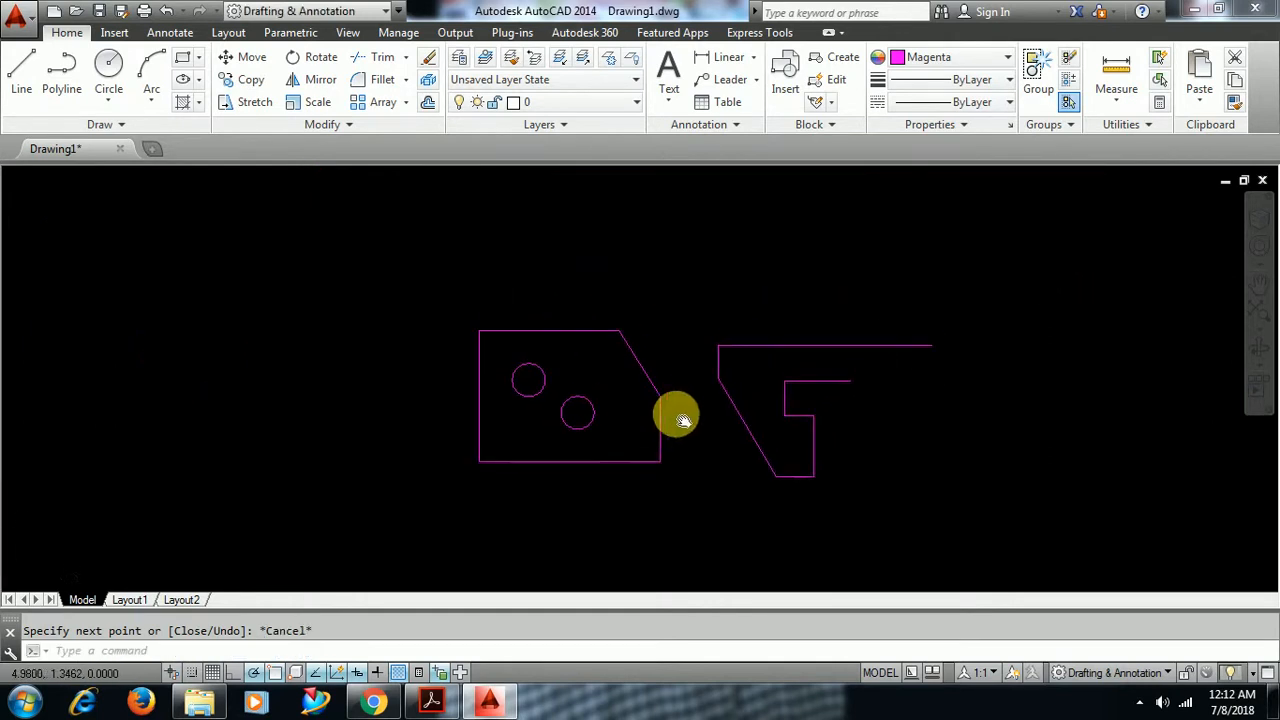